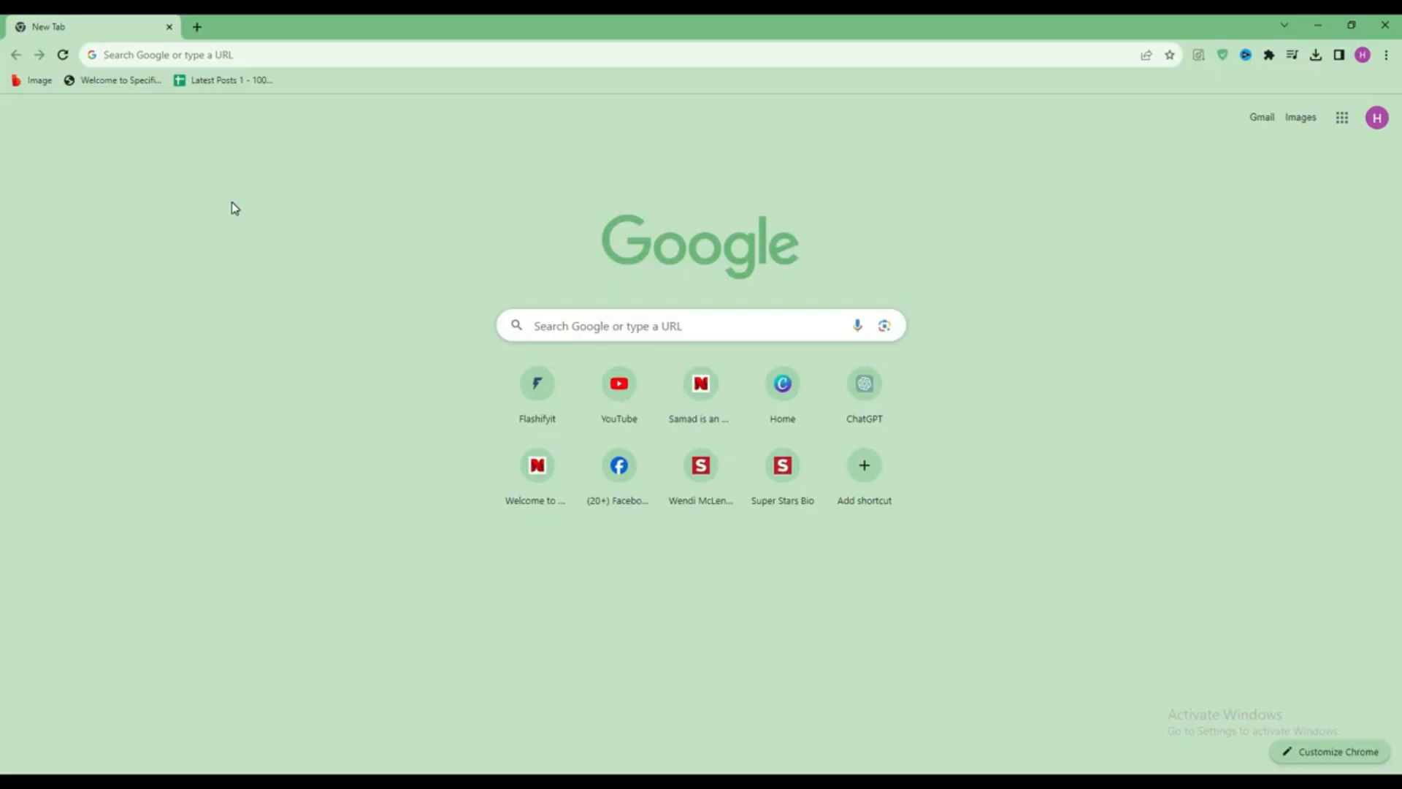
pyautogui.moveTo(303, 124)
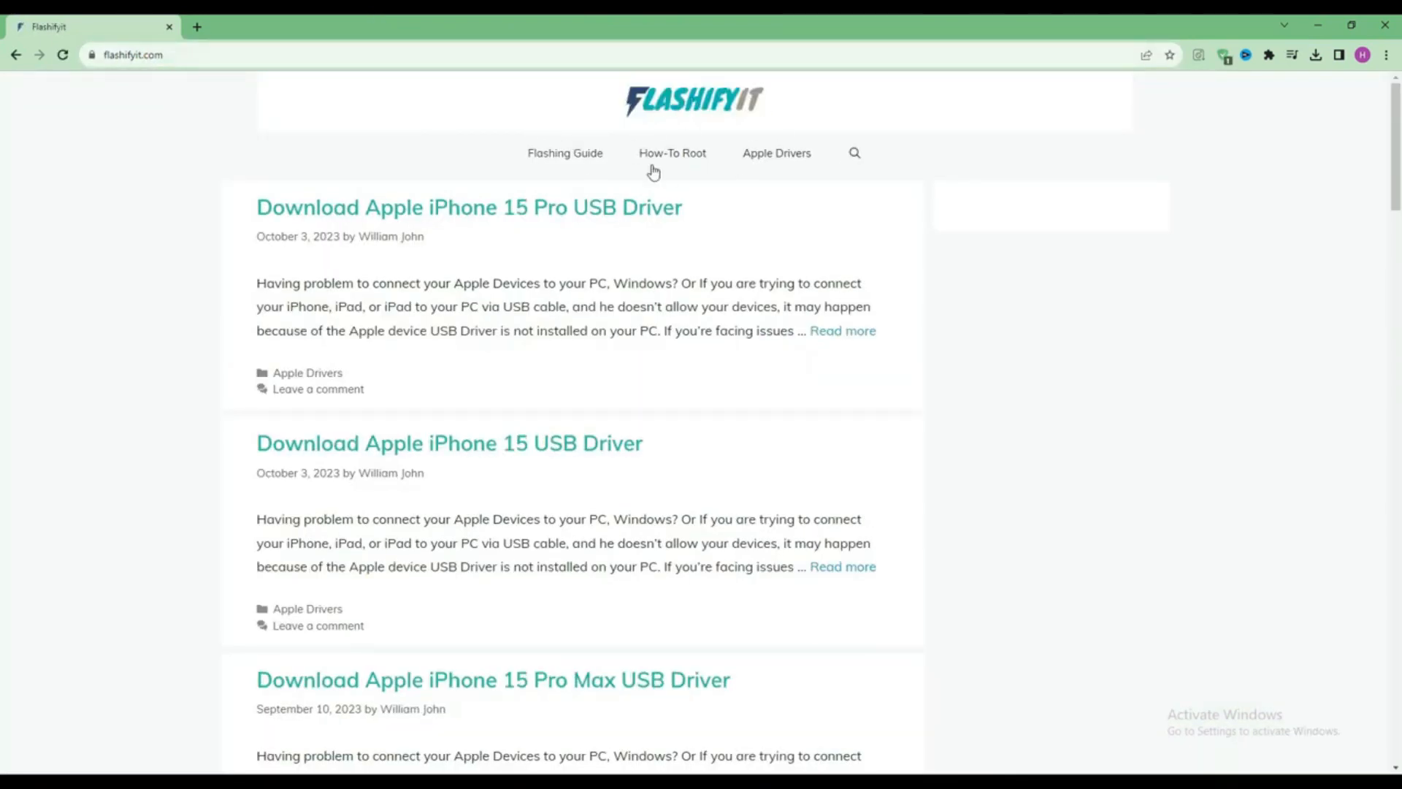
# Search the Flashifyit site for 'Infinix Hot 10i' to find the flashing guide
pyautogui.scroll(-3)
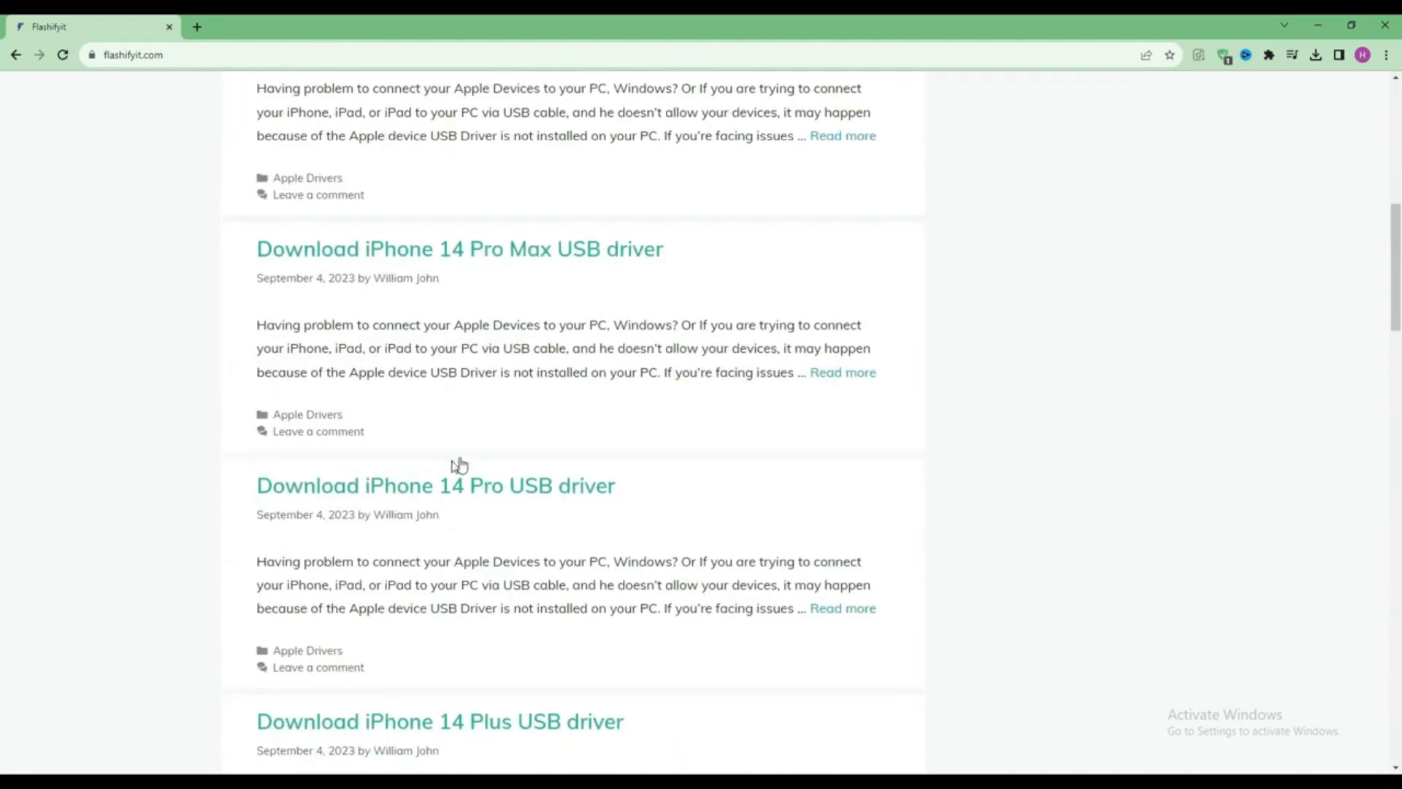
pyautogui.scroll(-3)
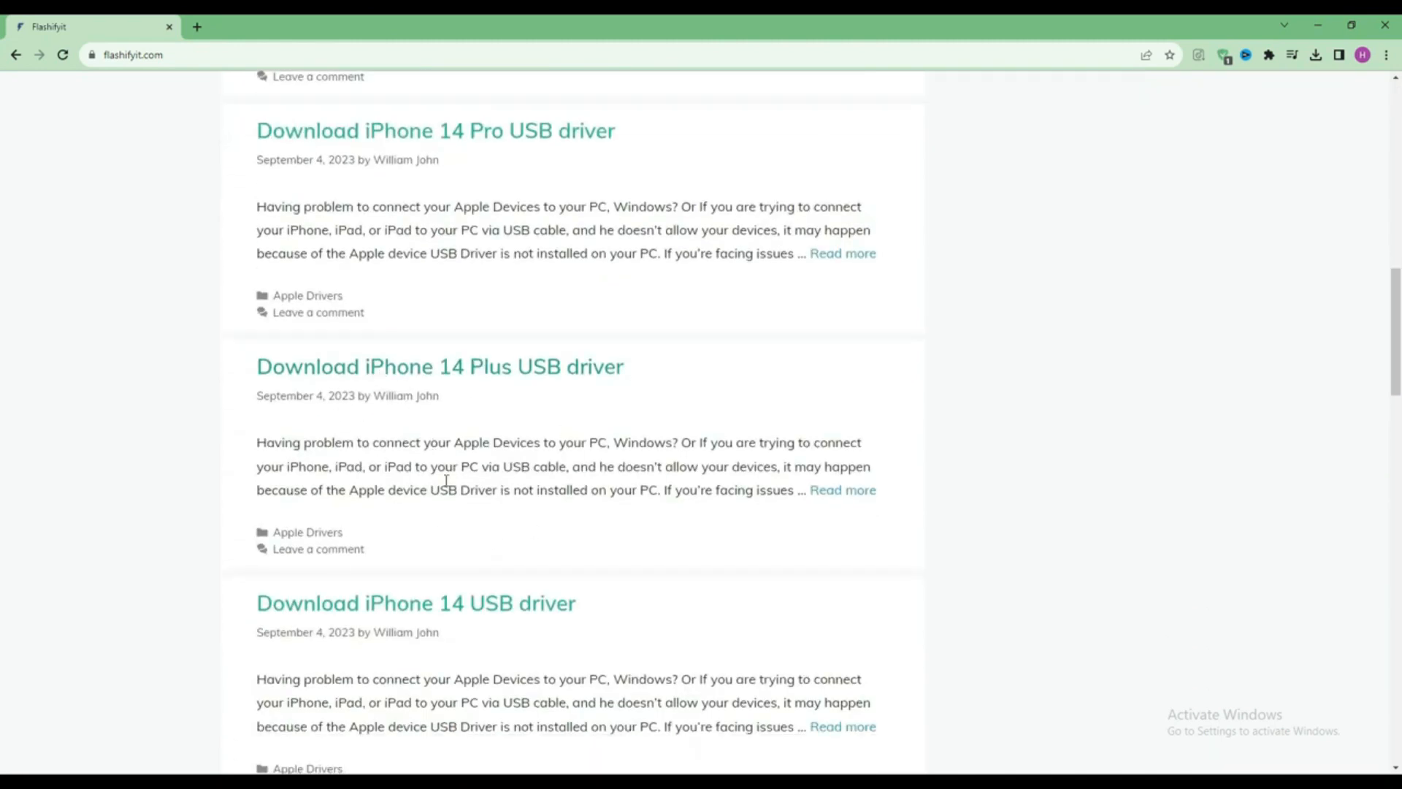
pyautogui.scroll(3)
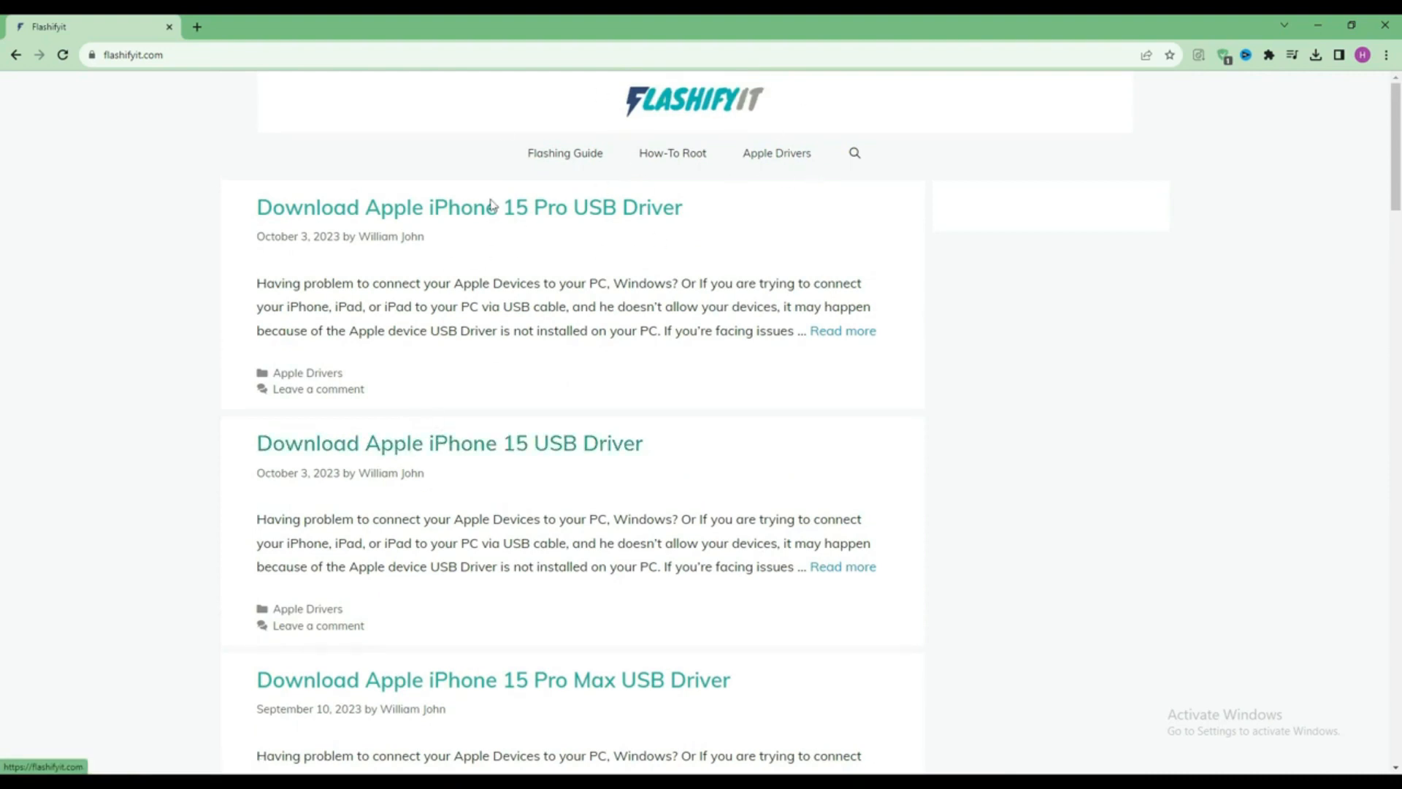
pyautogui.moveTo(593, 182)
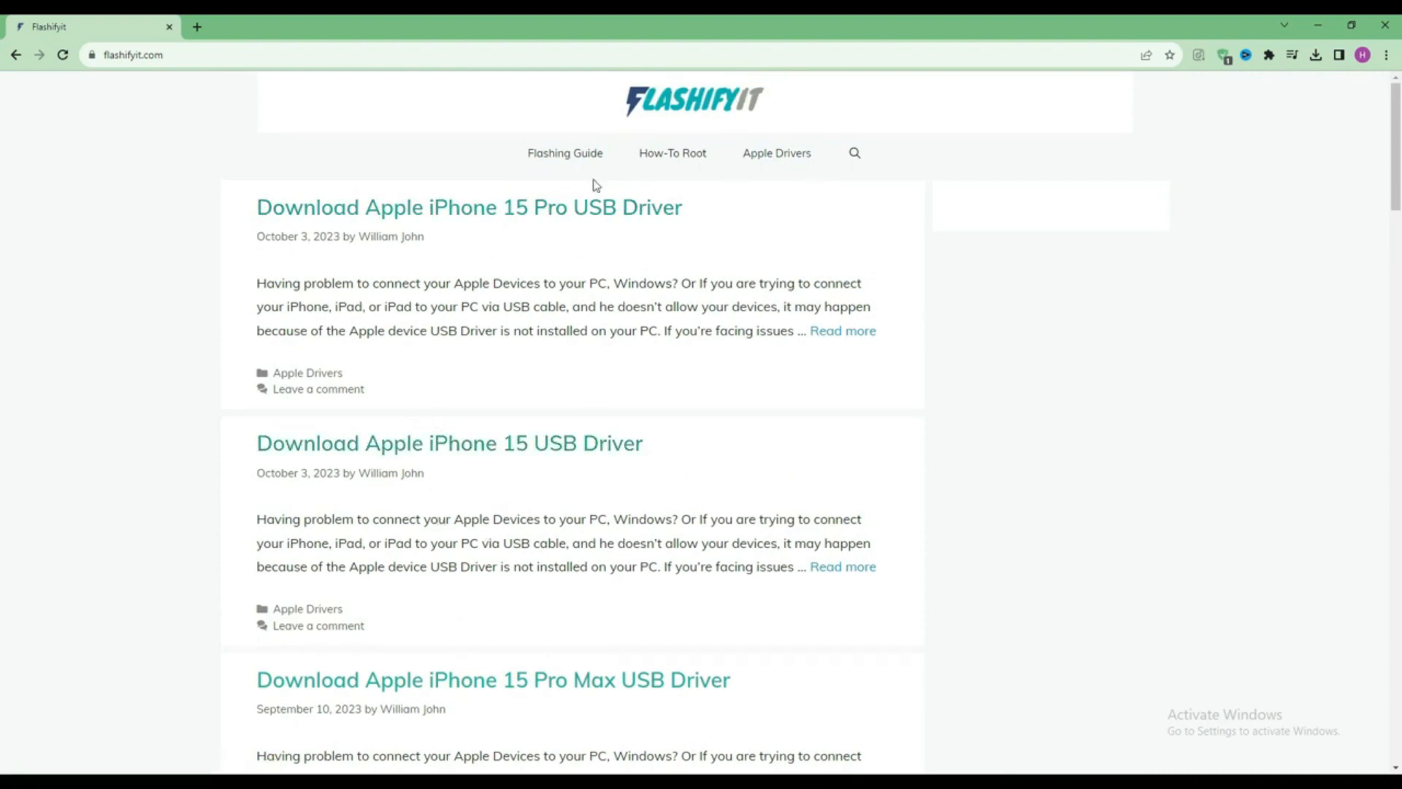
pyautogui.moveTo(860, 169)
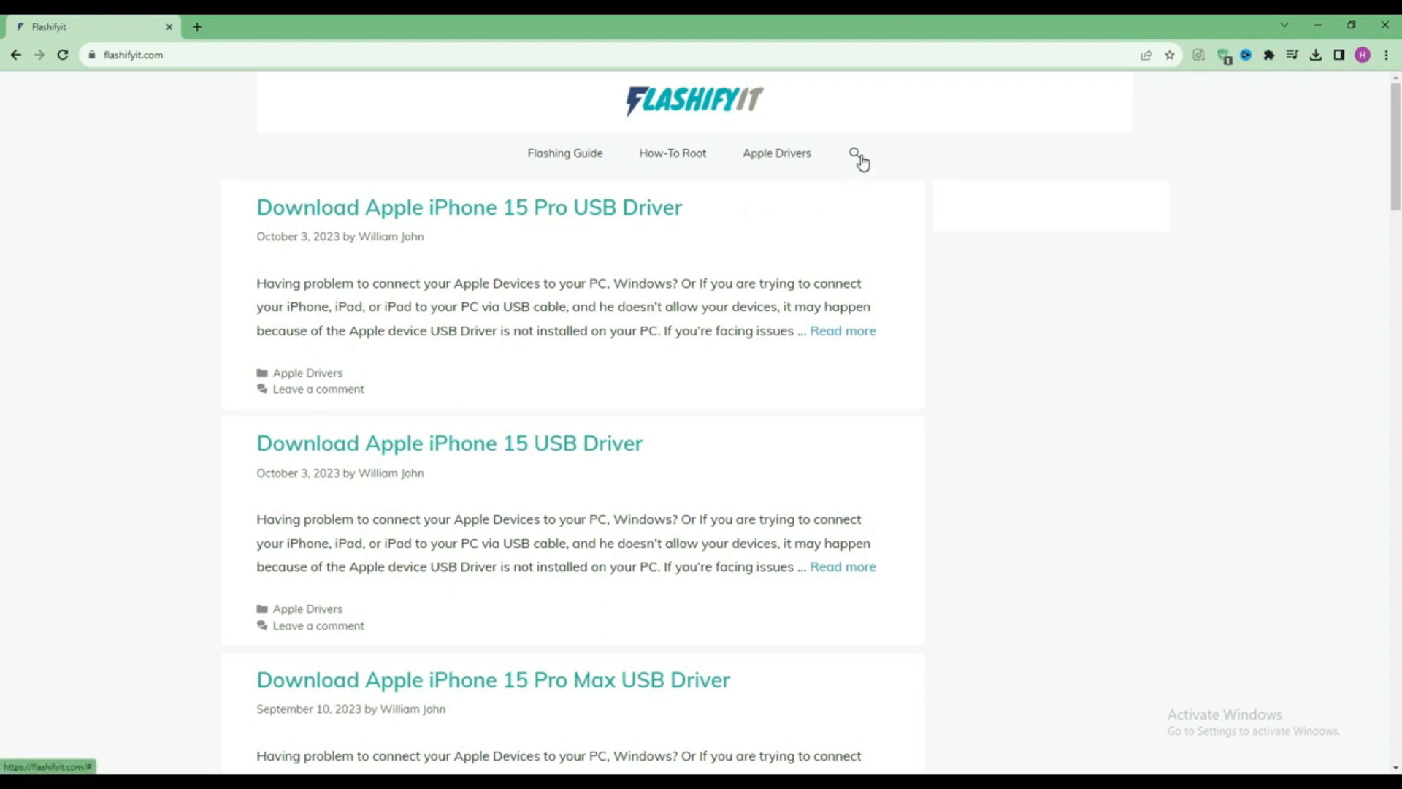
pyautogui.click(855, 153)
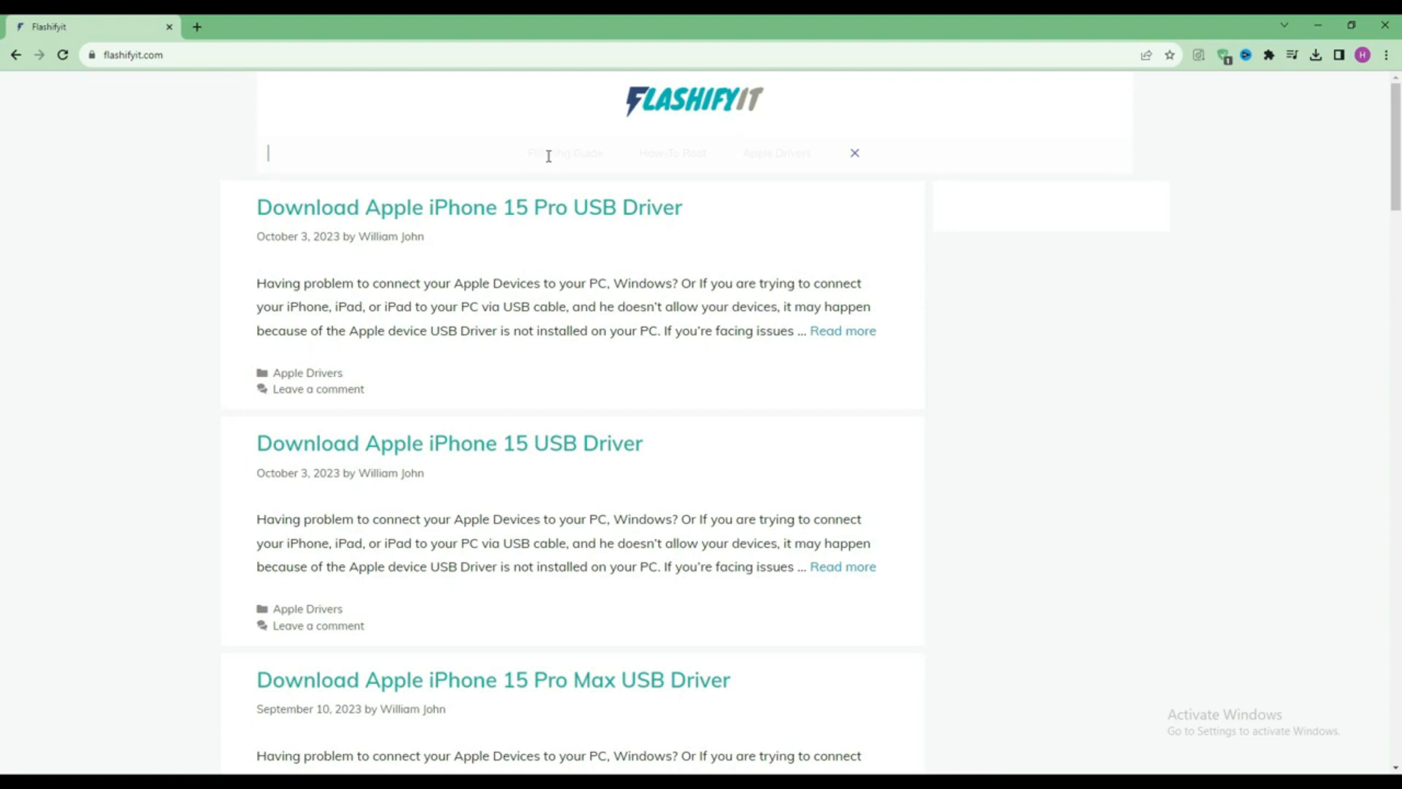
pyautogui.write('Infinix Hot 10i')
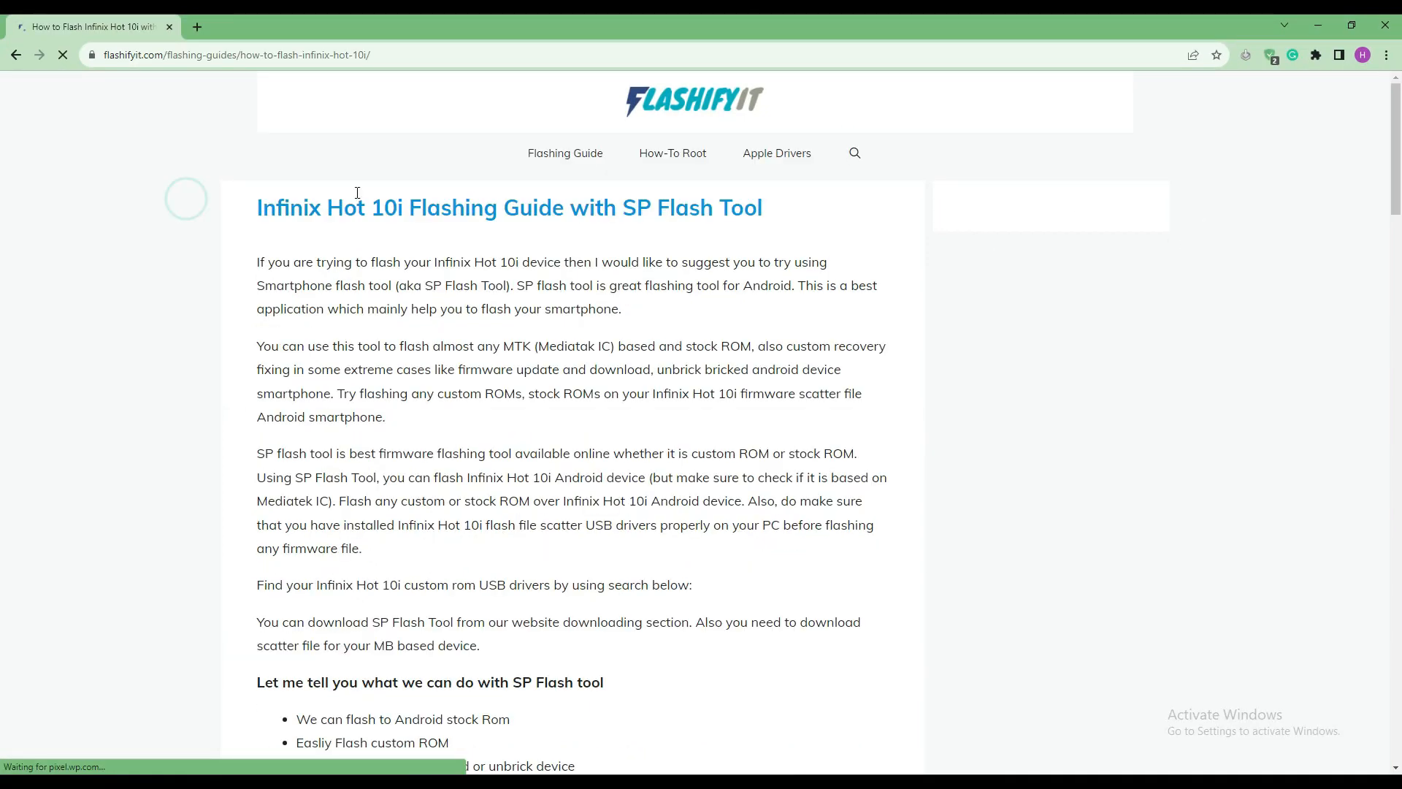
pyautogui.tripleClick(508, 208)
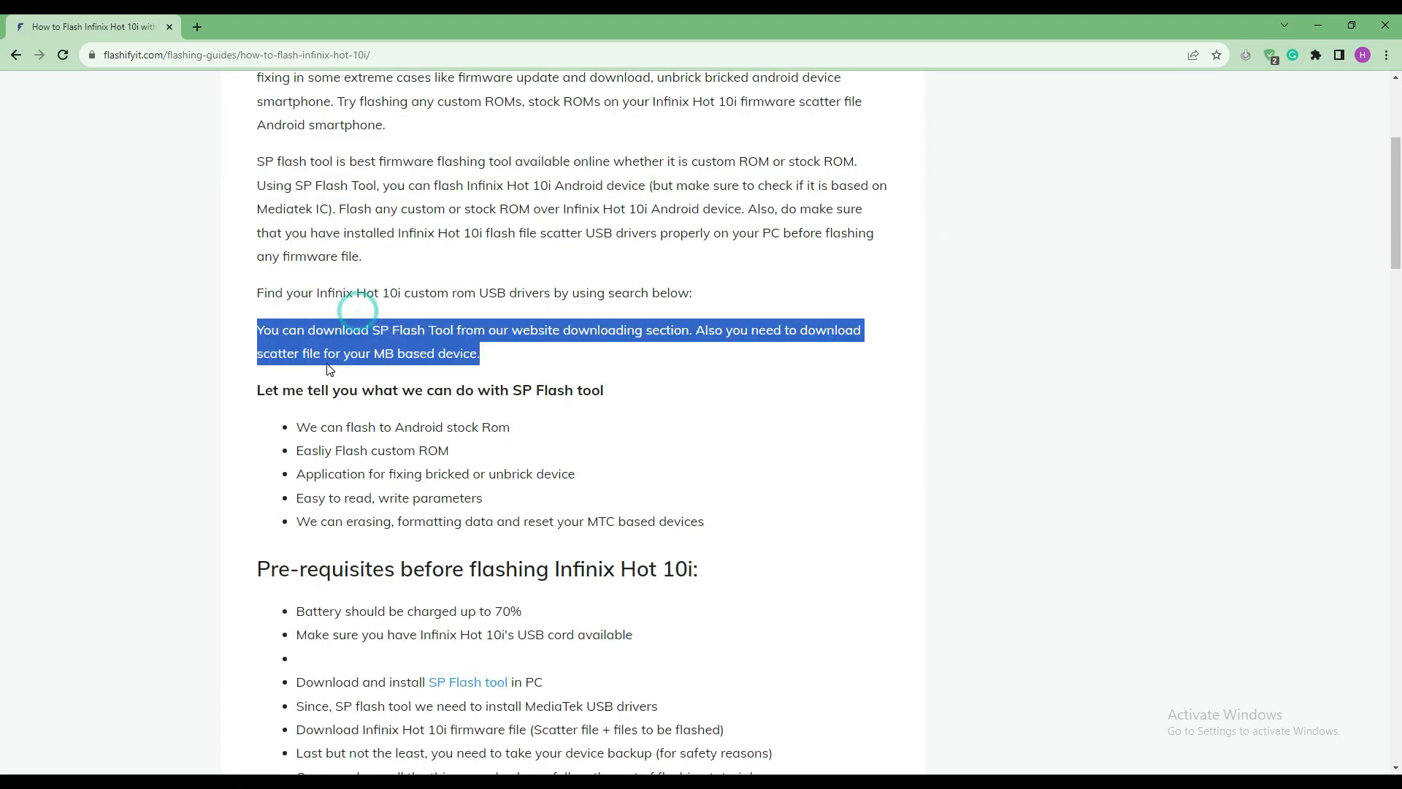
pyautogui.scroll(-3)
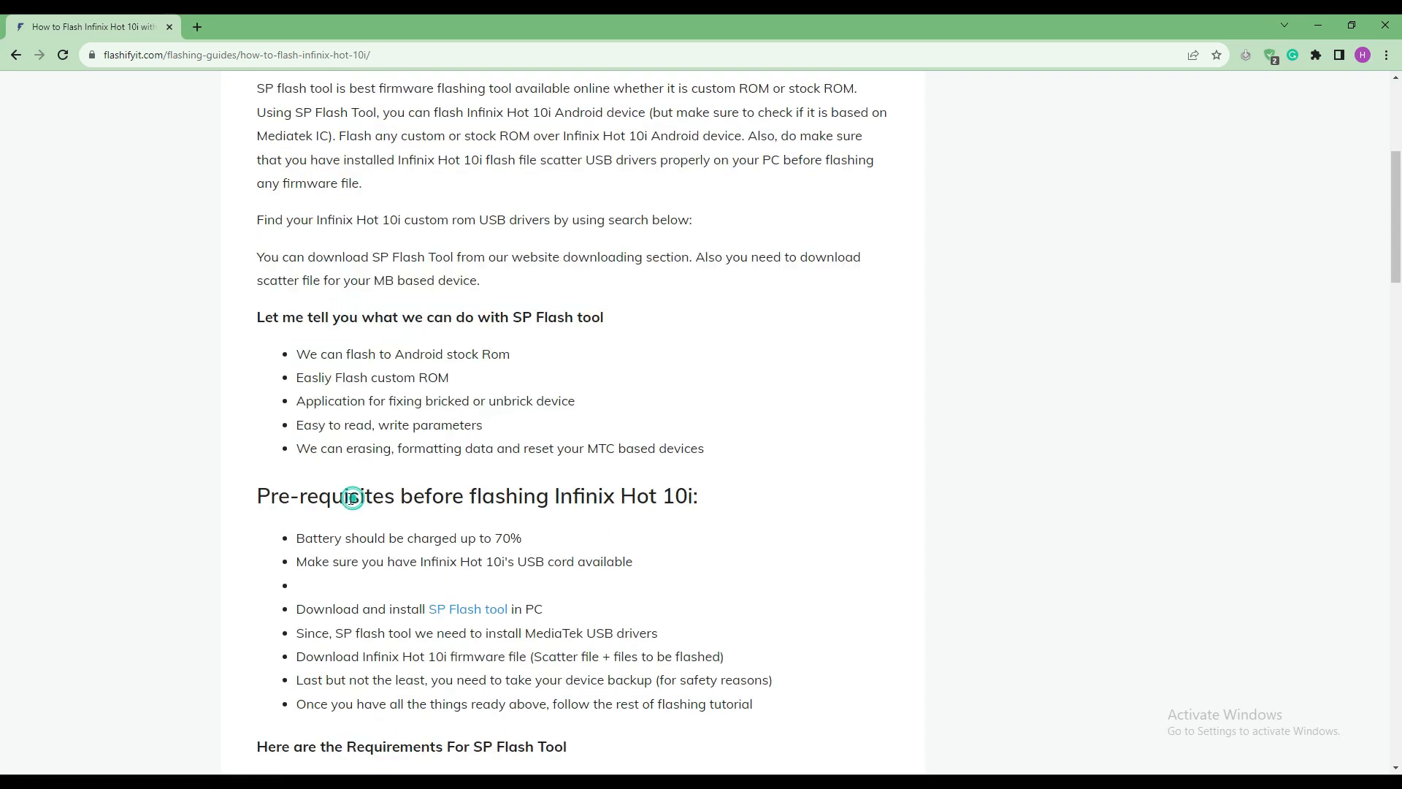
pyautogui.scroll(-3)
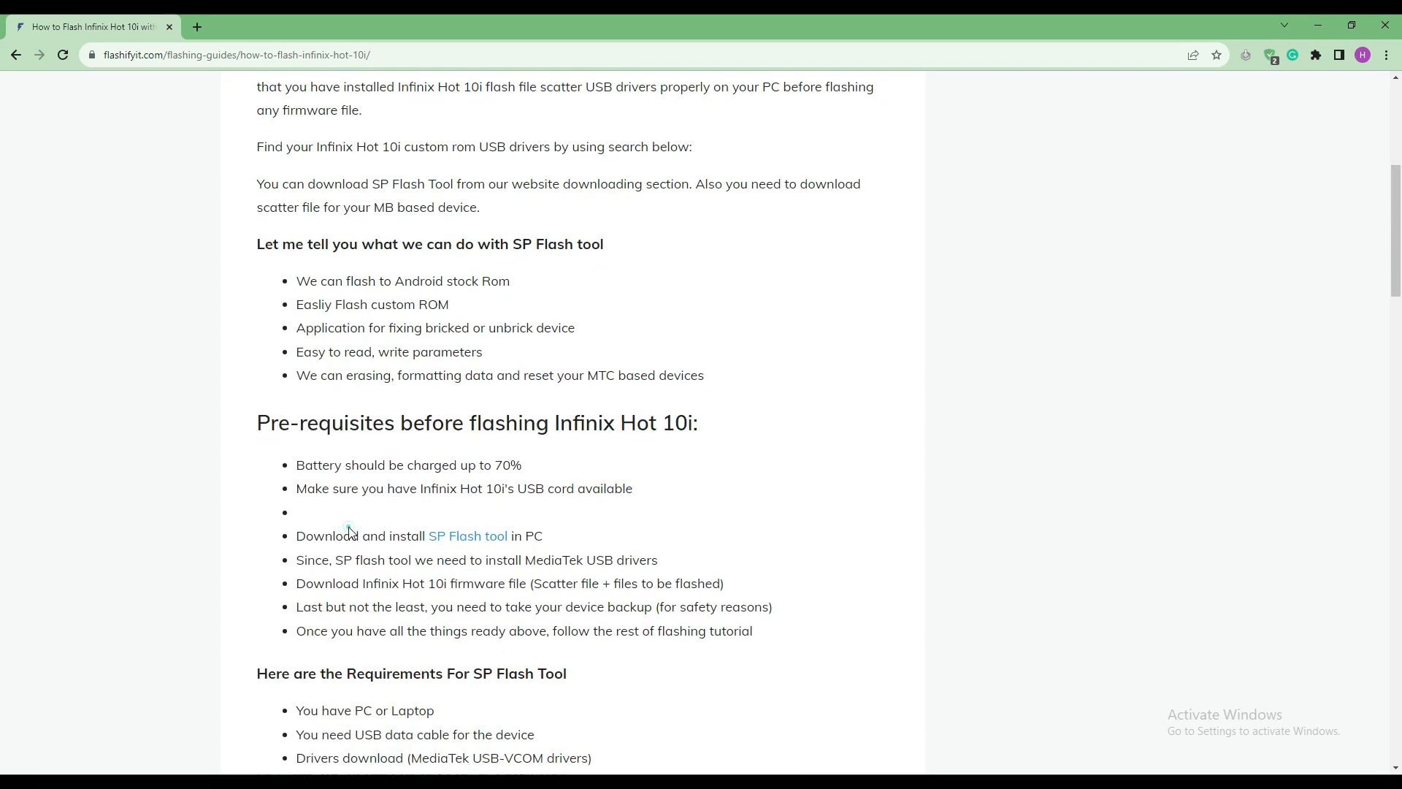
pyautogui.scroll(-3)
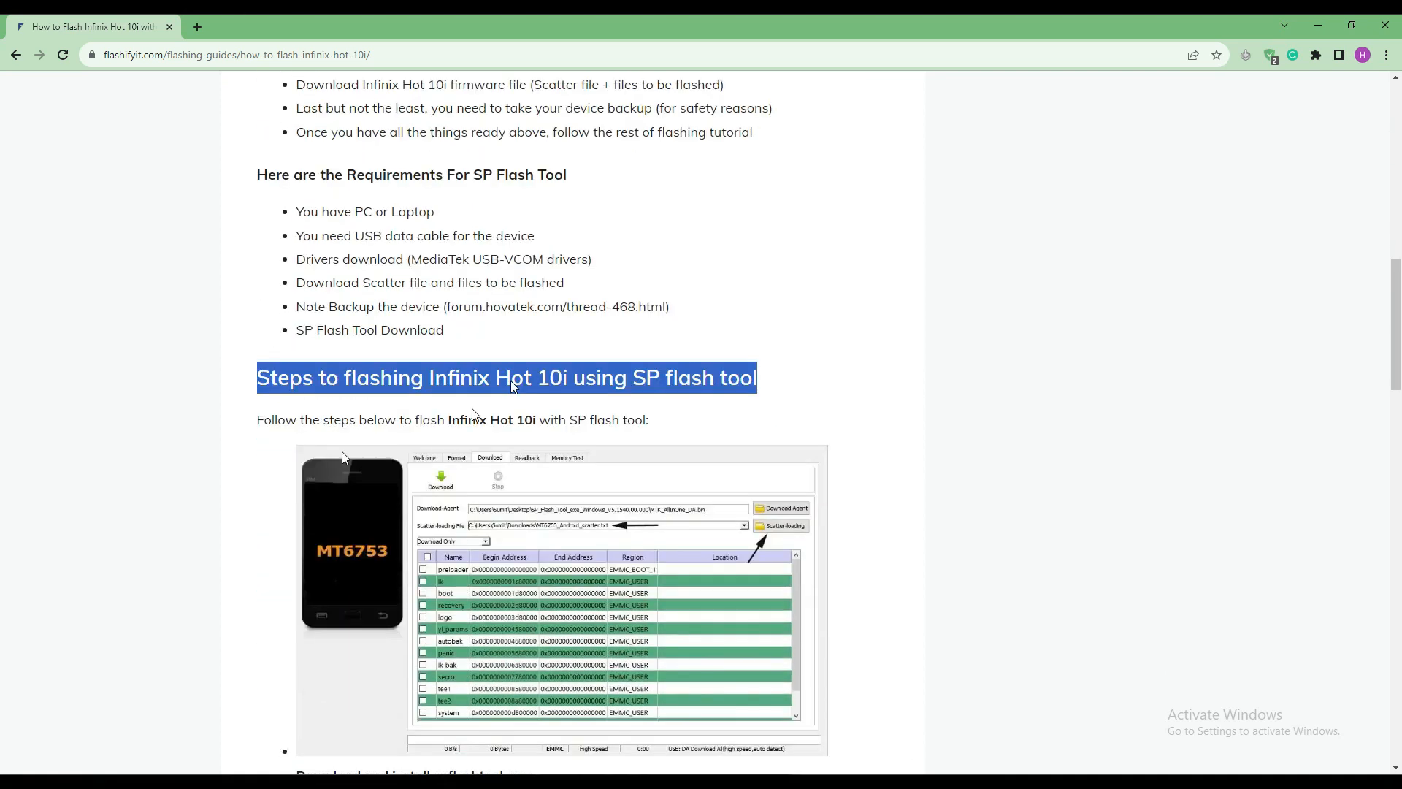
pyautogui.scroll(-3)
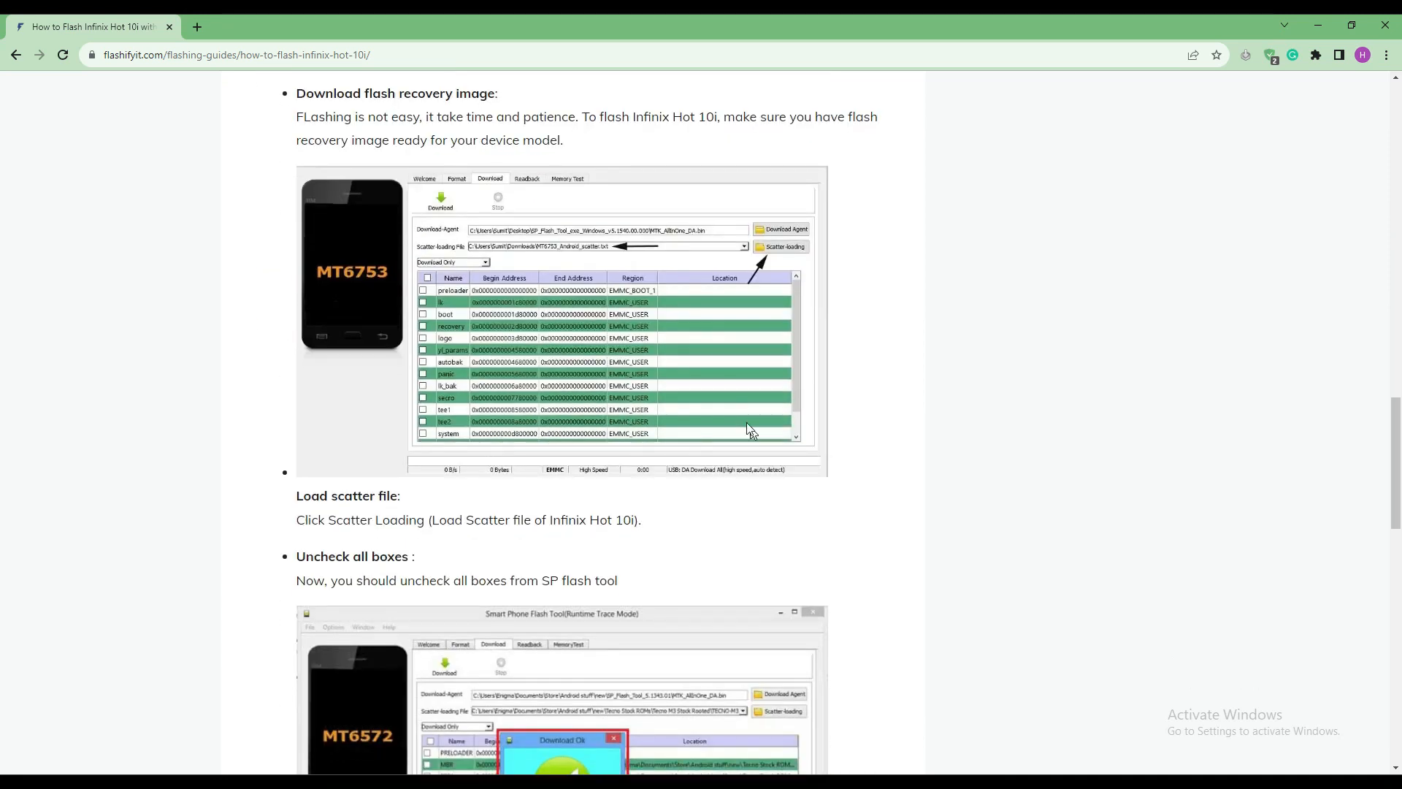
pyautogui.scroll(-3)
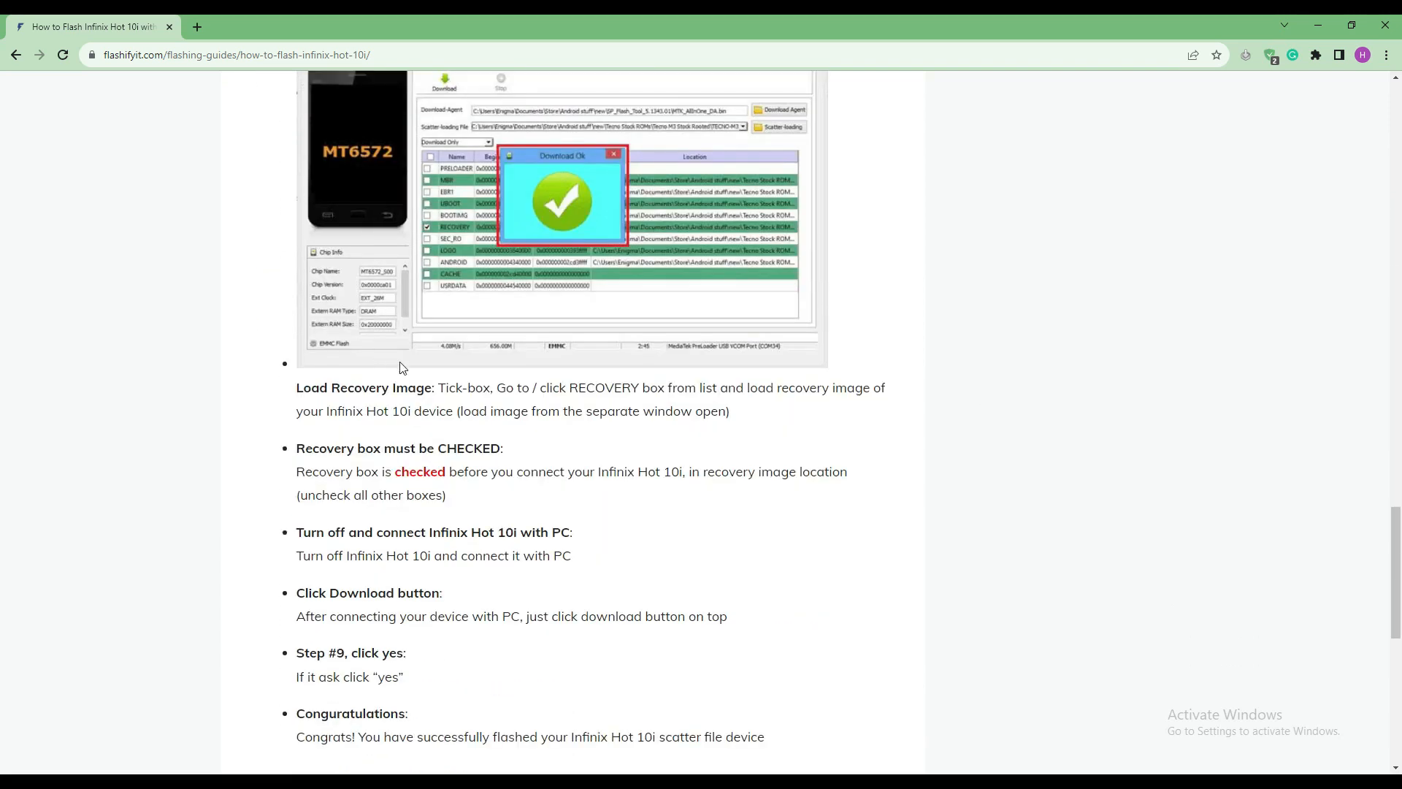
pyautogui.moveTo(366, 593); pyautogui.dragTo(728, 615)
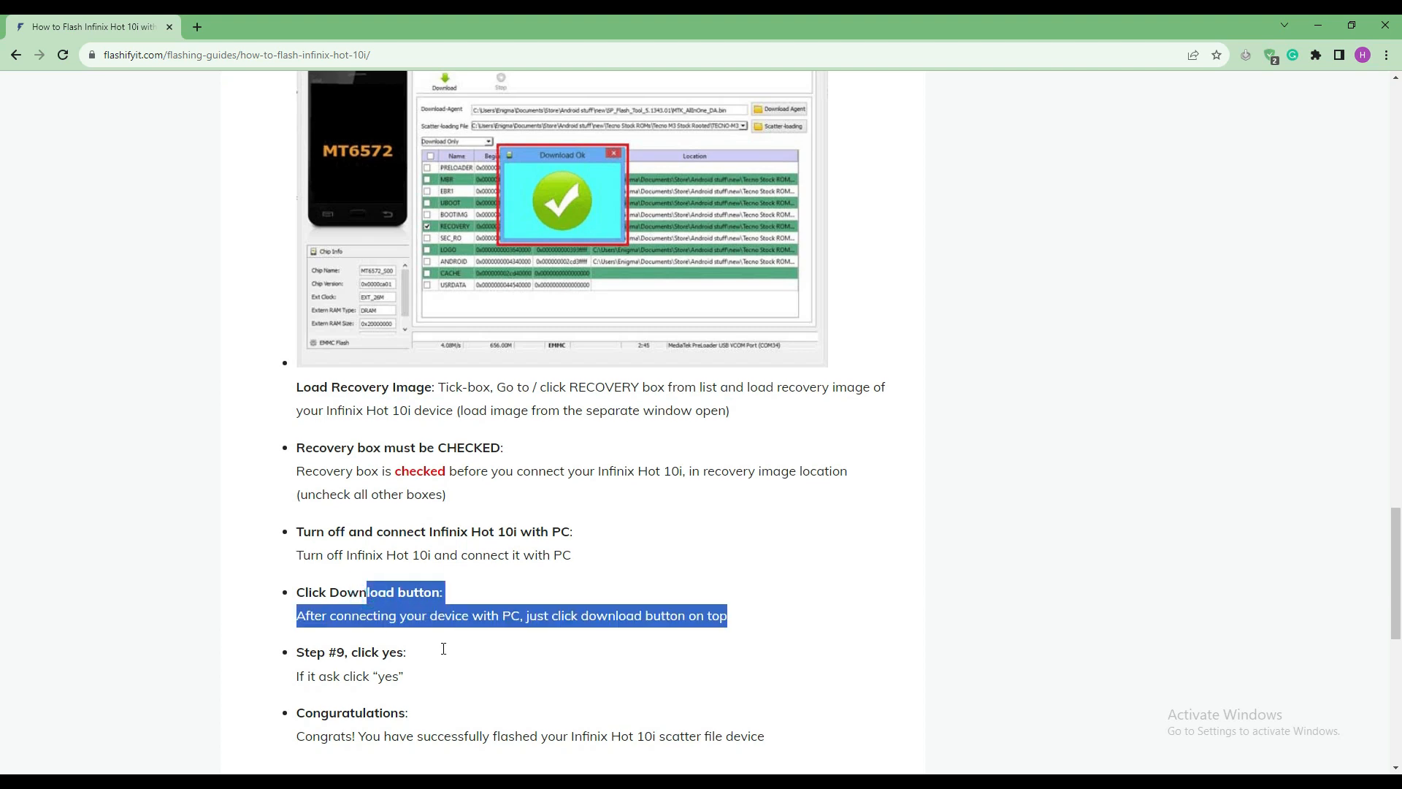
pyautogui.scroll(-3)
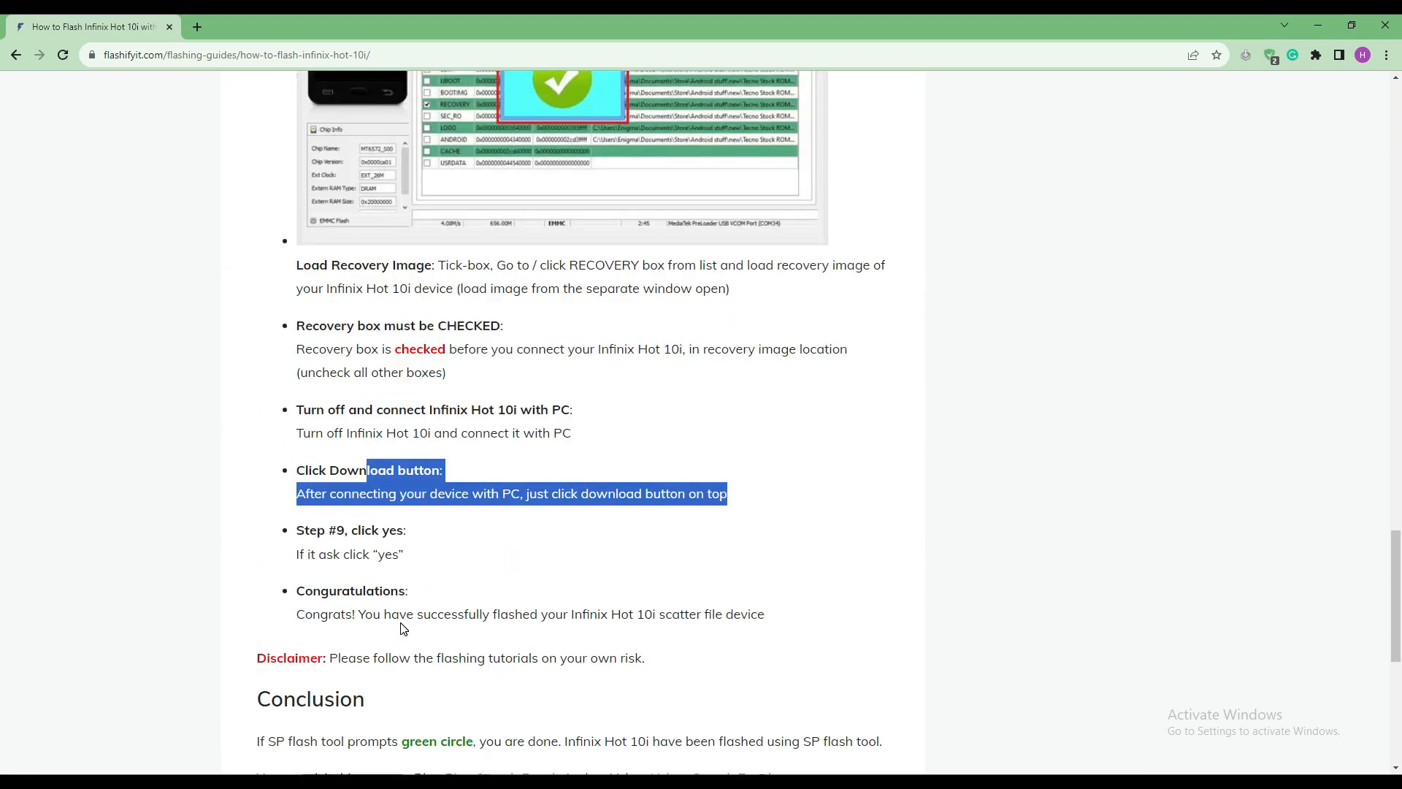
pyautogui.scroll(3)
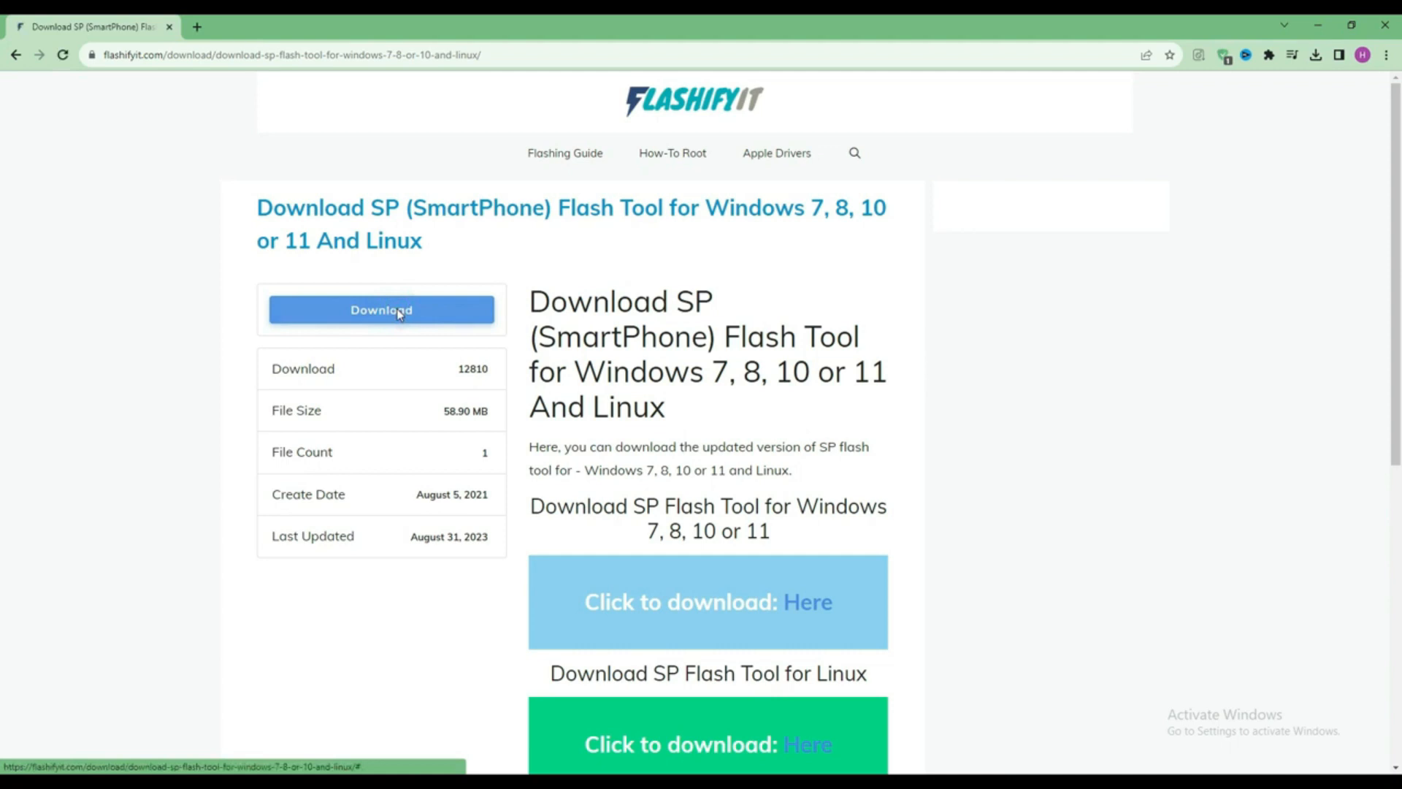
# Start the SP Flash Tool v5.1924 Windows ZIP download
pyautogui.click(381, 310)
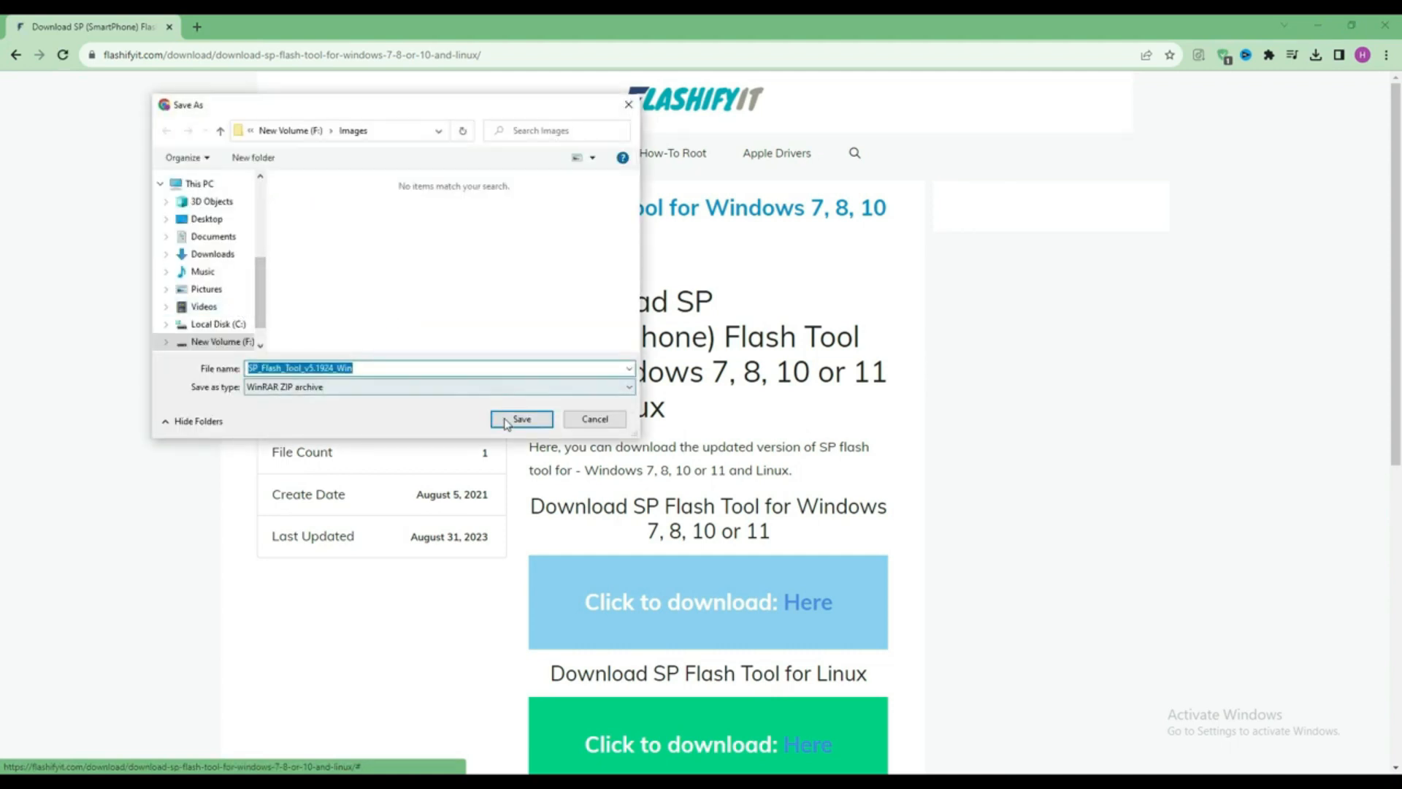
# Save the SP Flash Tool ZIP into the Images folder on drive F
pyautogui.click(521, 419)
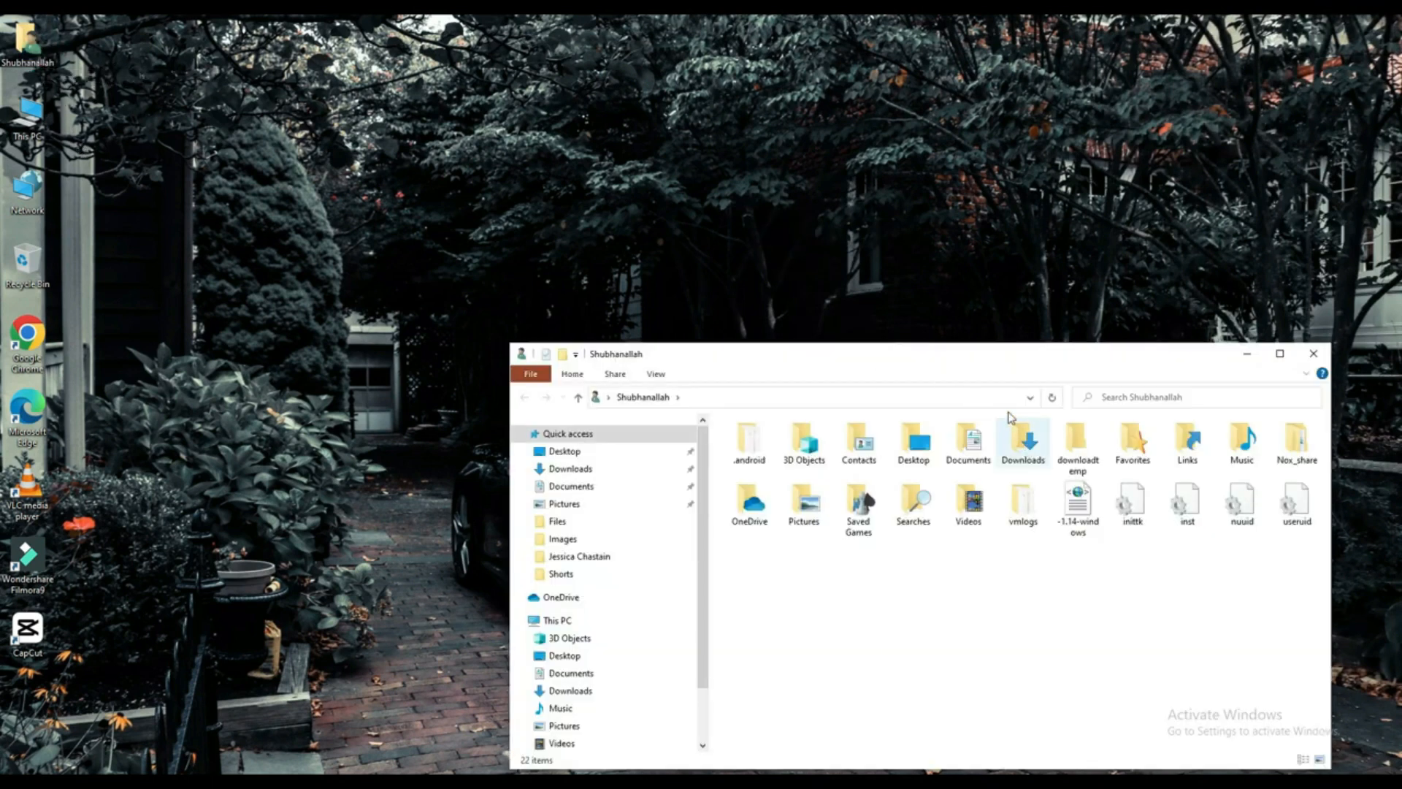
# Navigate Downloads into the inner SP_Flash_Tool_v5.1924_Win folder and select flash_tool
pyautogui.click(1023, 439)
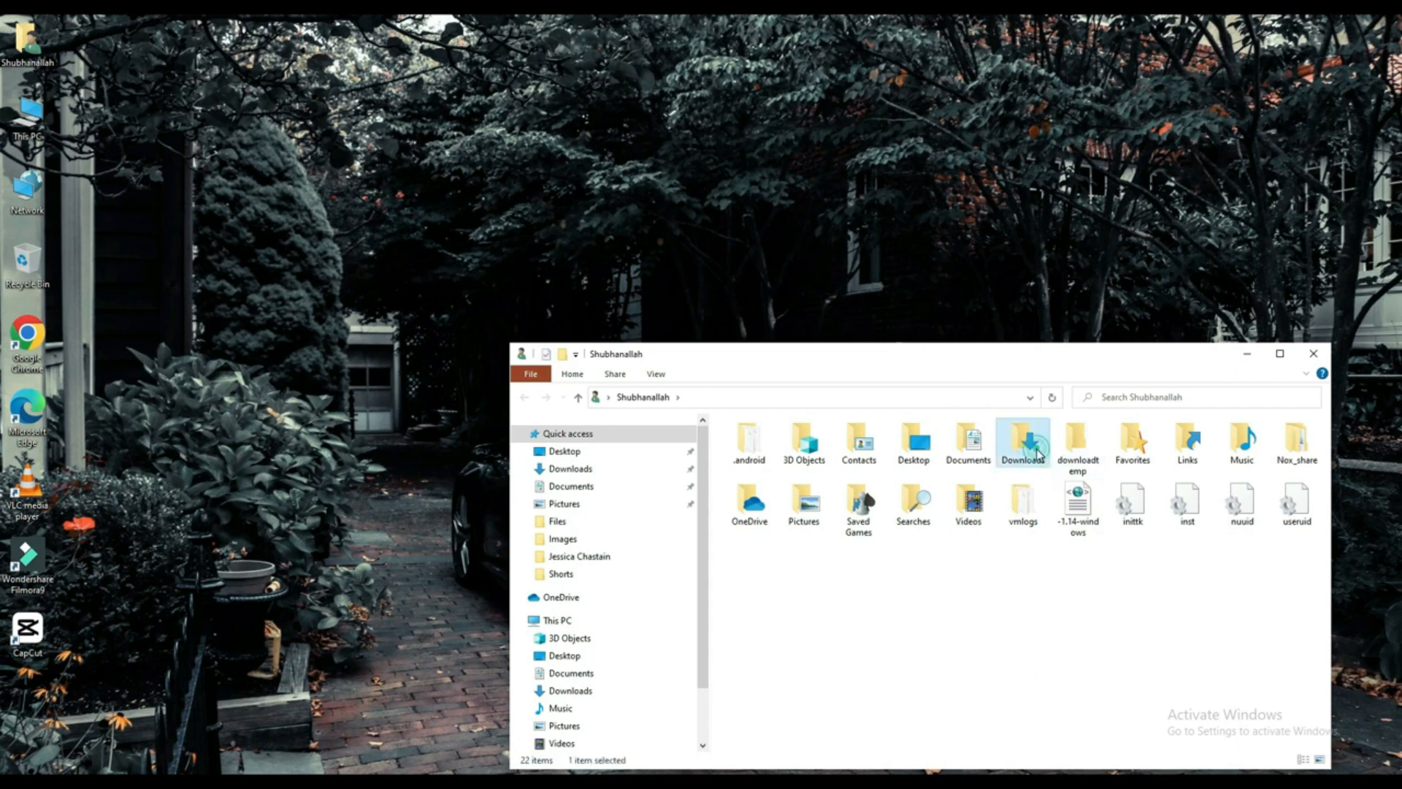
pyautogui.doubleClick(1022, 437)
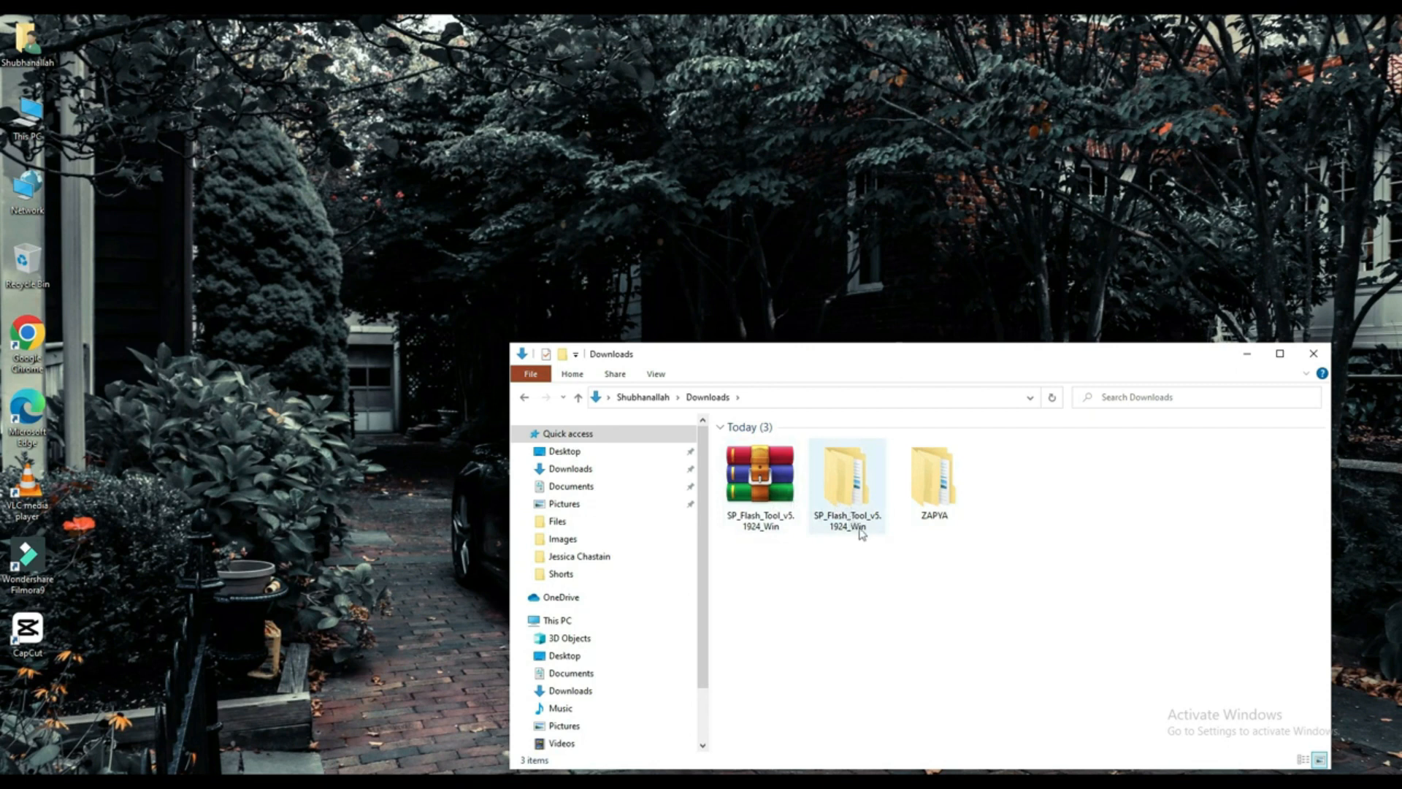
pyautogui.doubleClick(849, 480)
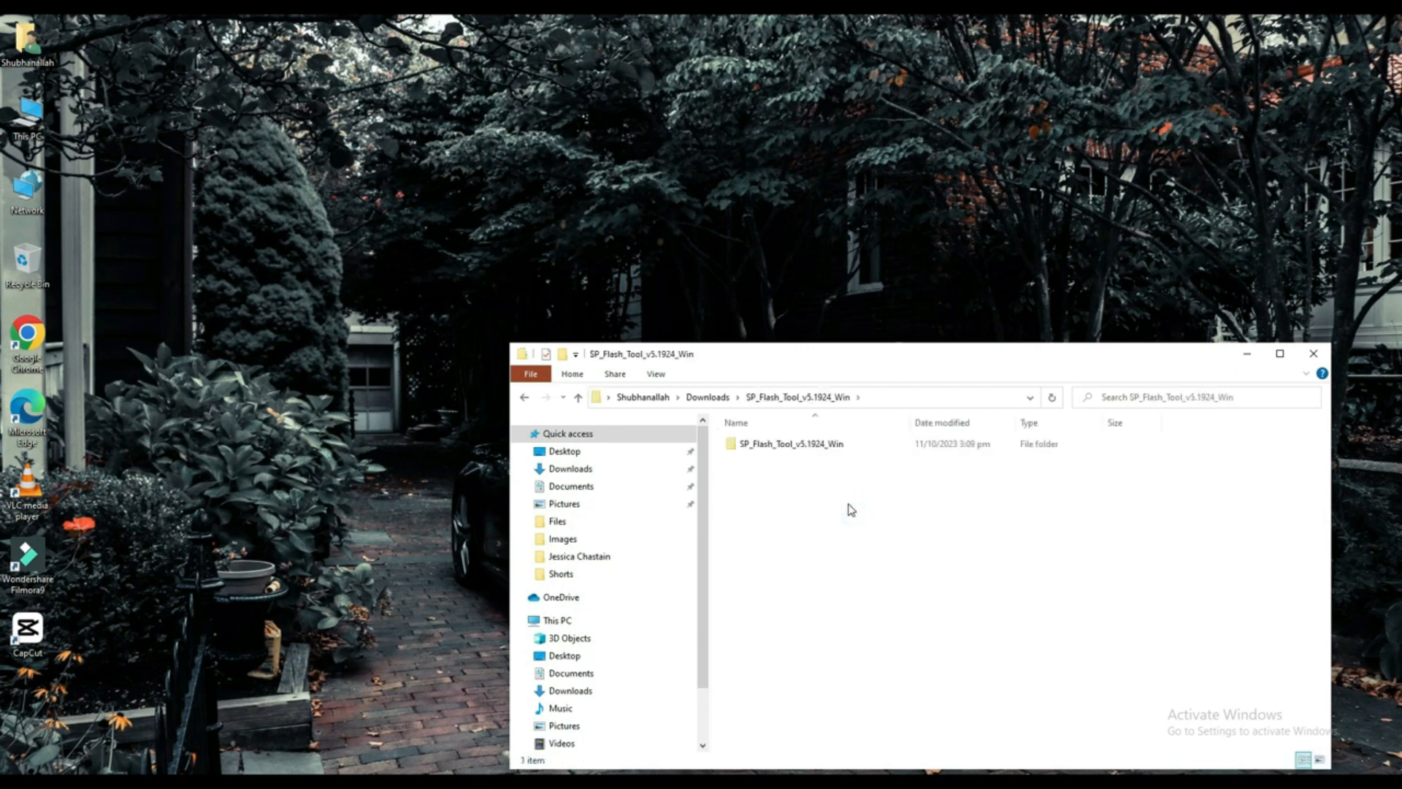
pyautogui.doubleClick(785, 445)
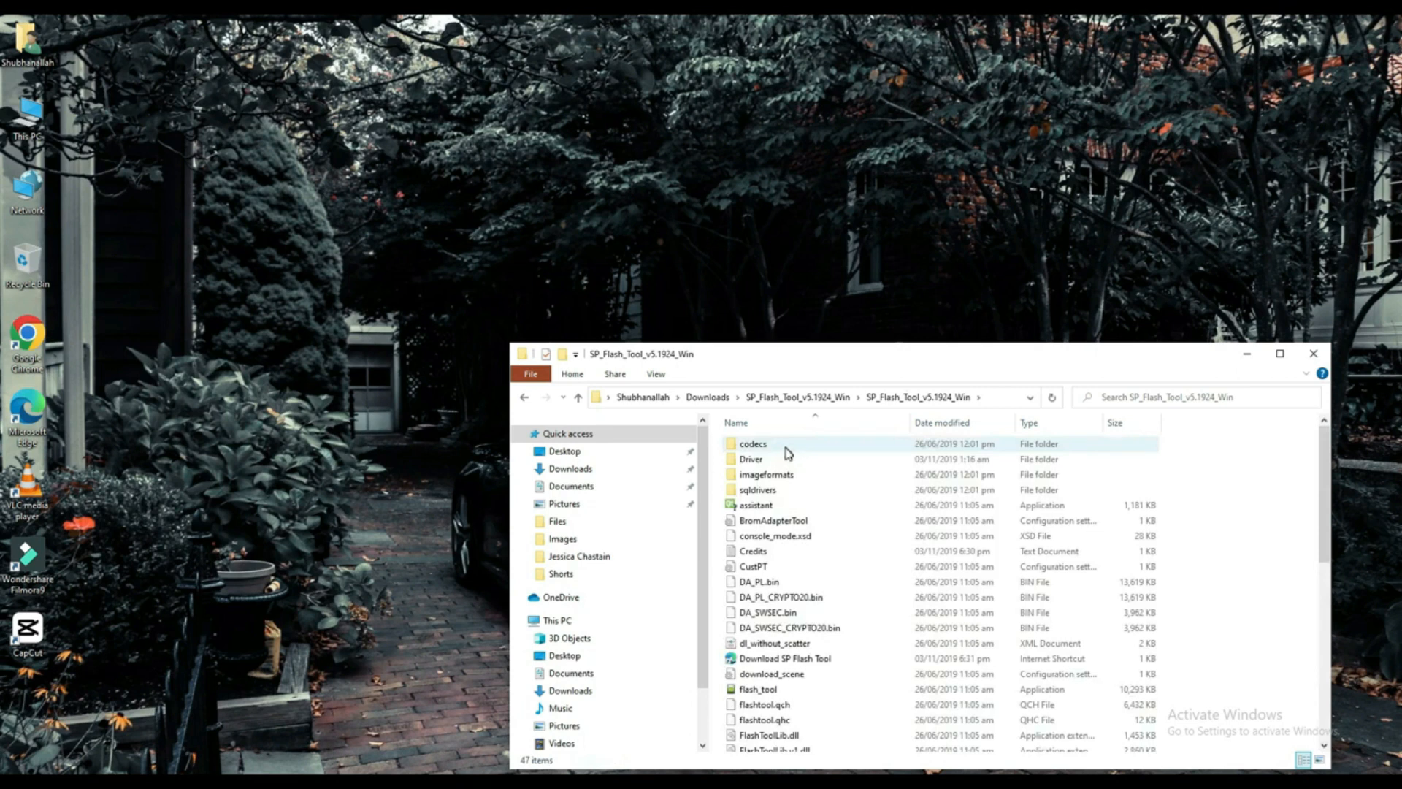
pyautogui.moveTo(783, 694)
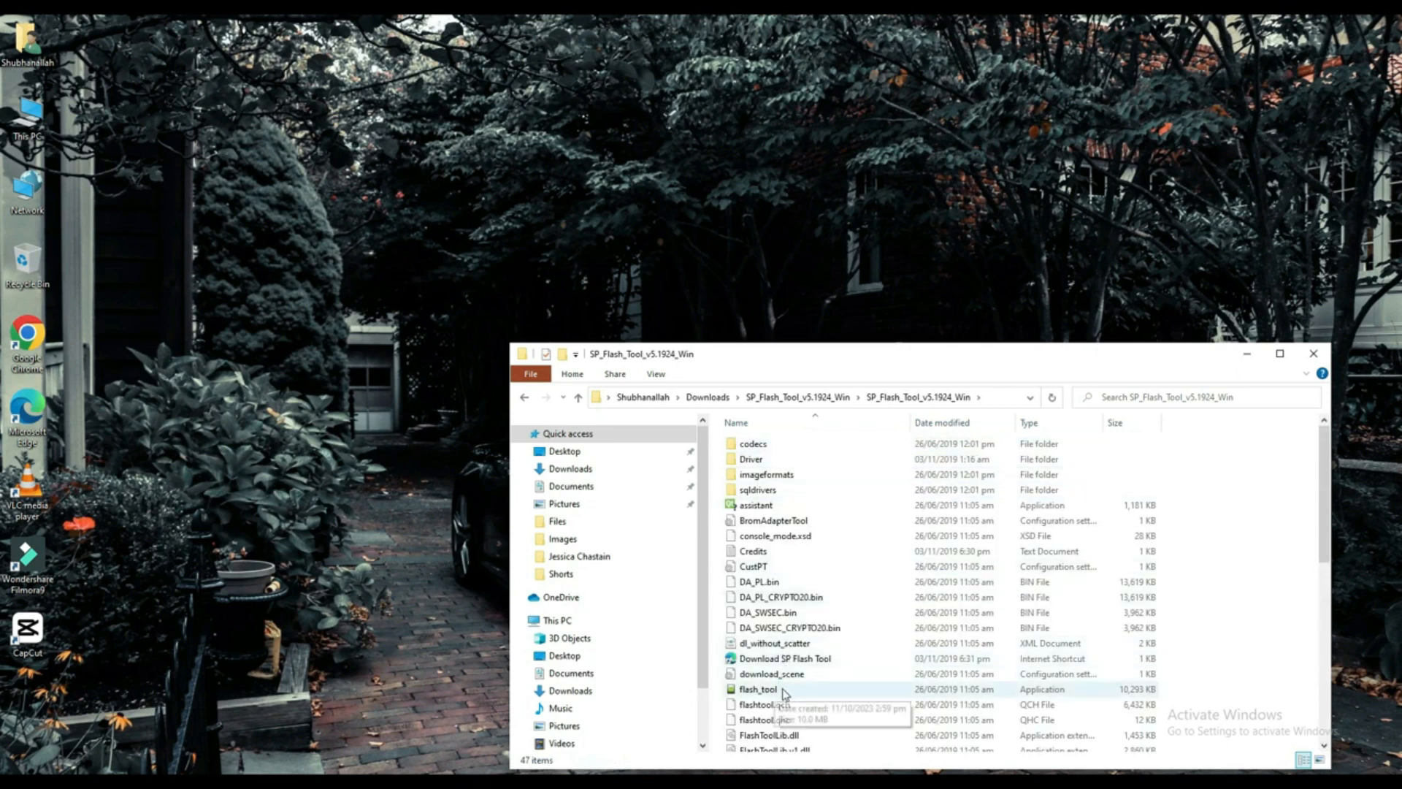
pyautogui.click(760, 688)
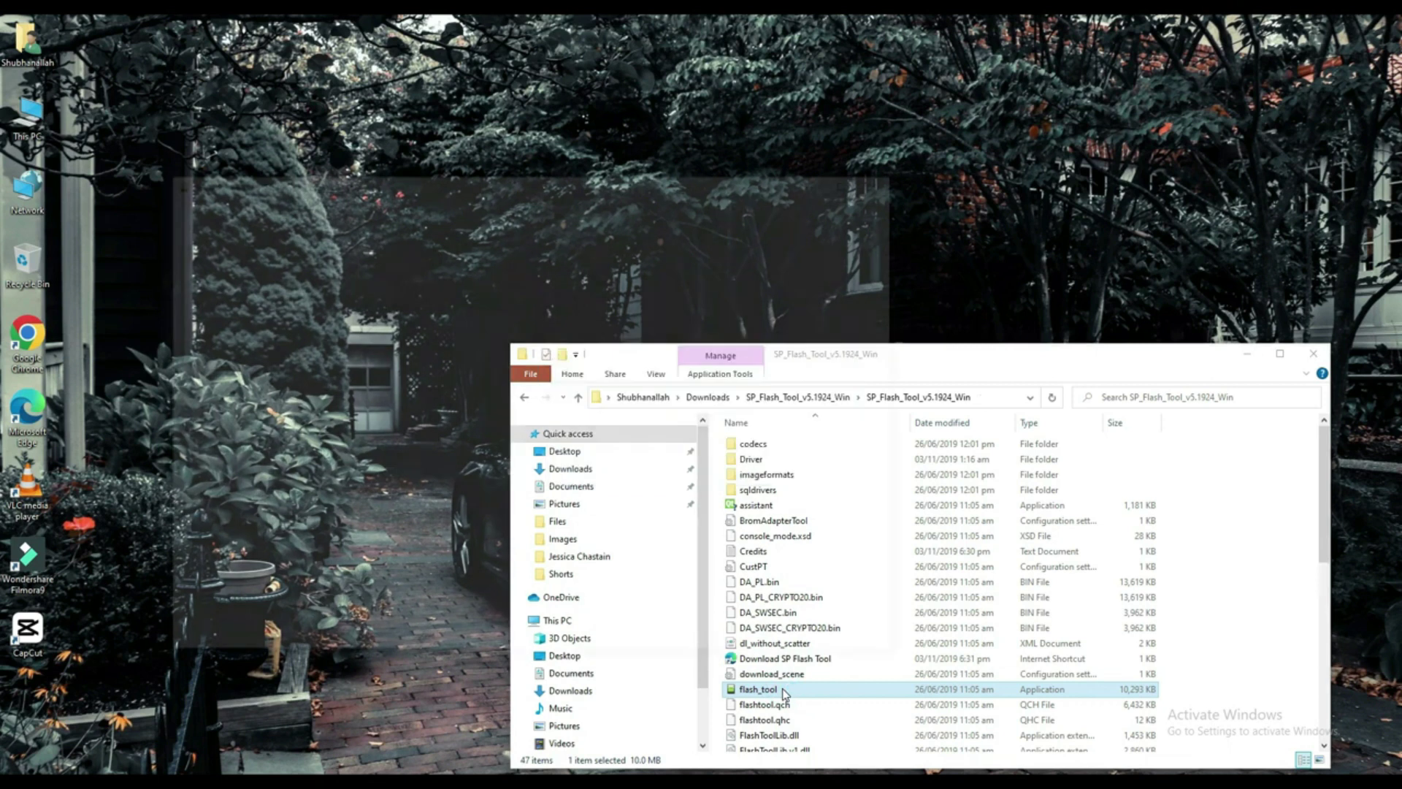
# Launch flash_tool and browse for a scatter-loading file
pyautogui.doubleClick(758, 689)
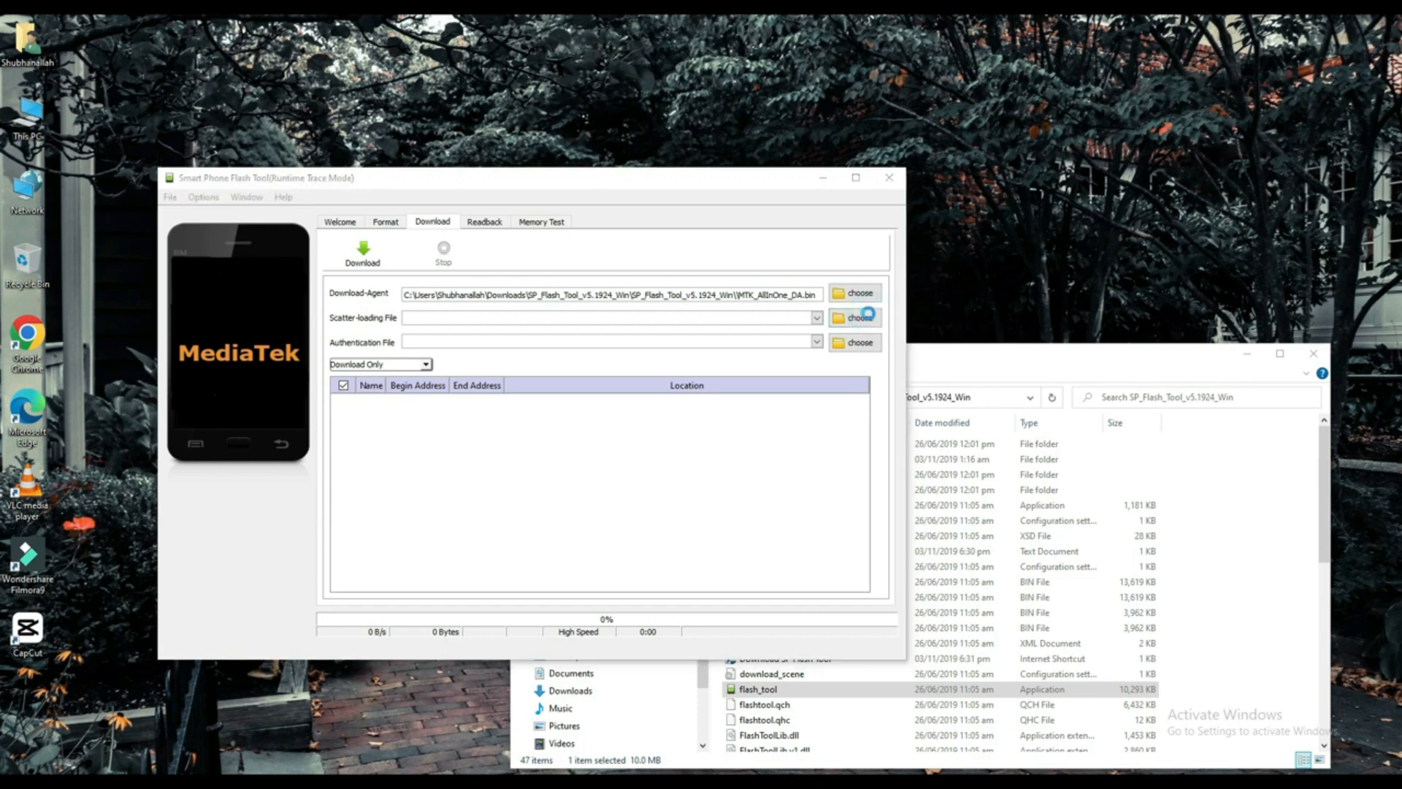
pyautogui.click(854, 317)
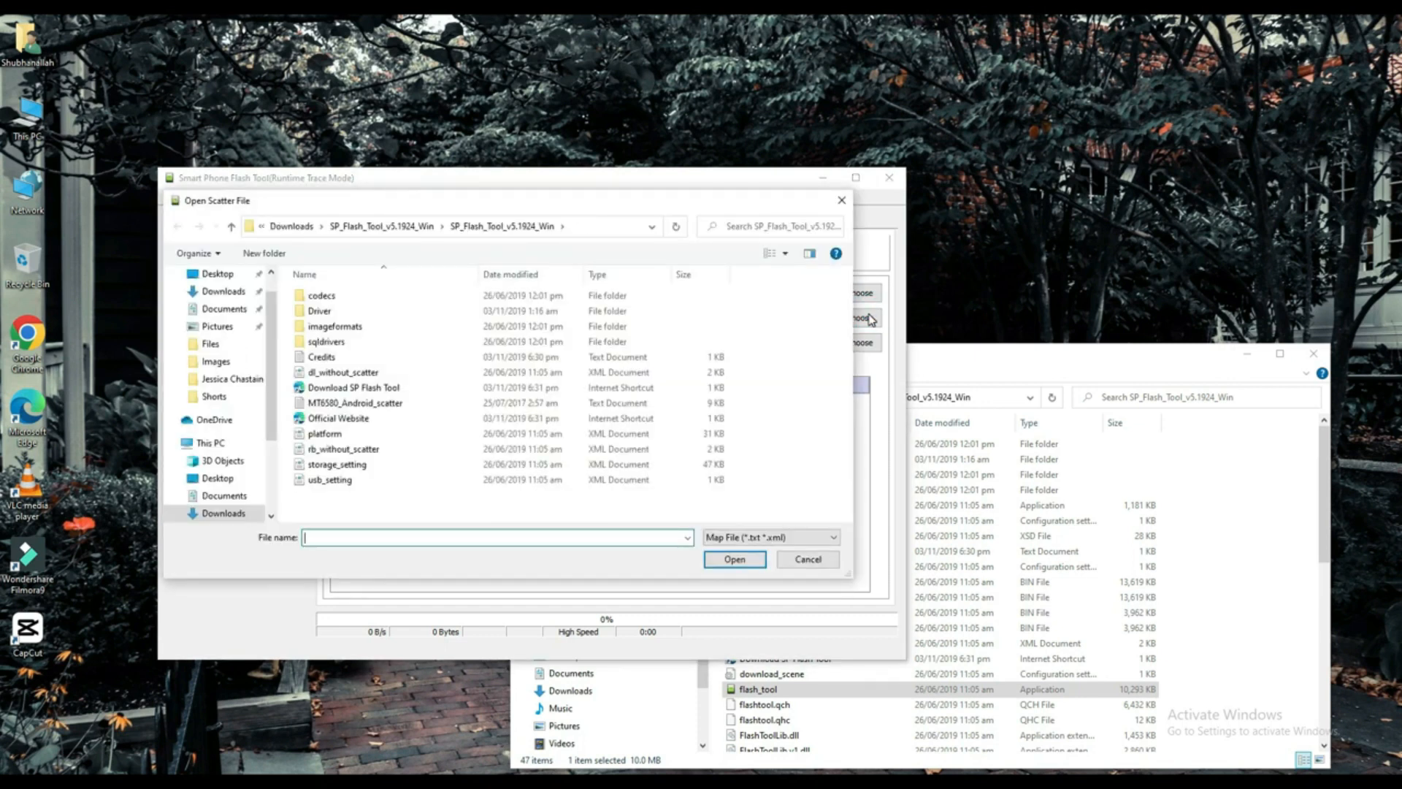
# Load MT6580_Android_scatter as the scatter-loading file
pyautogui.click(355, 404)
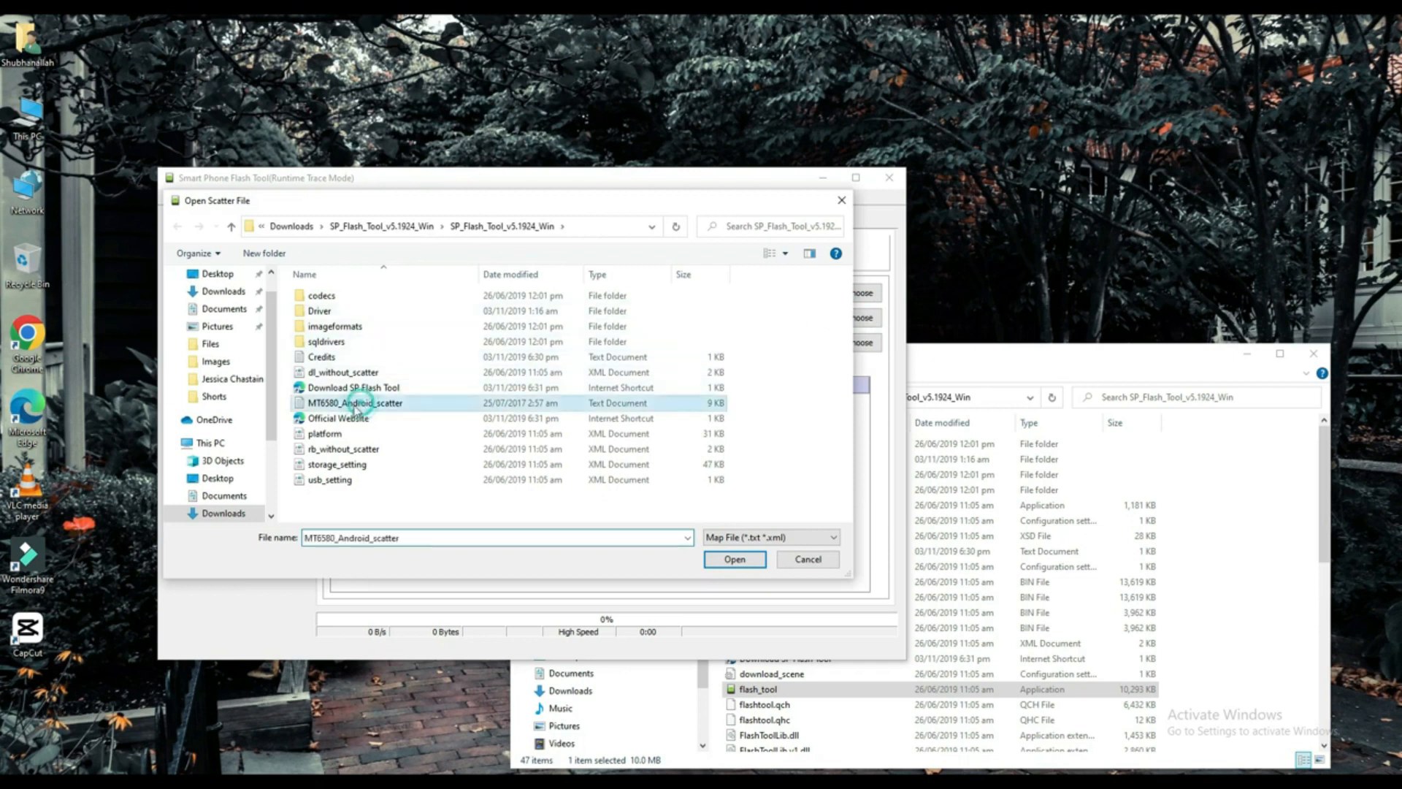
pyautogui.moveTo(361, 414)
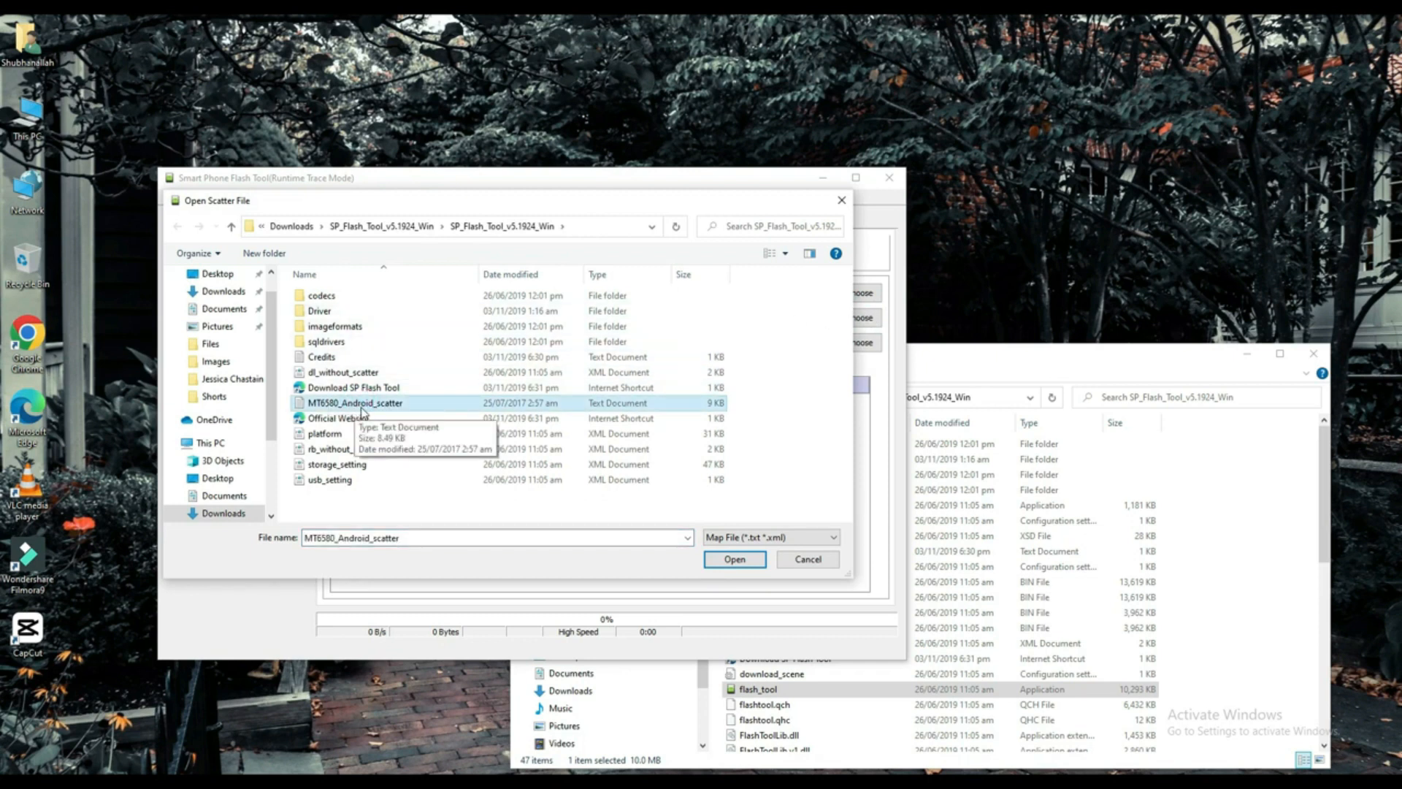
pyautogui.moveTo(392, 404)
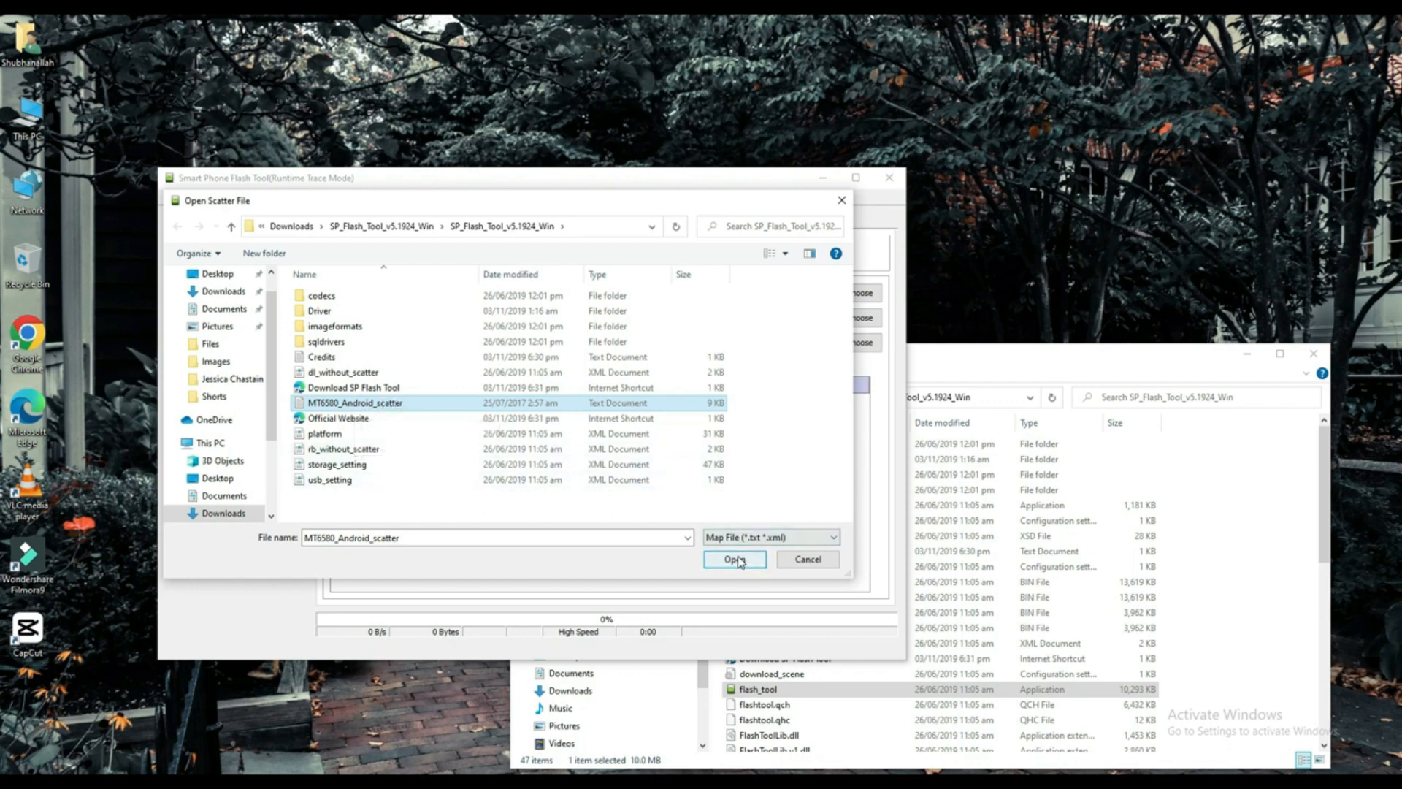
pyautogui.click(735, 560)
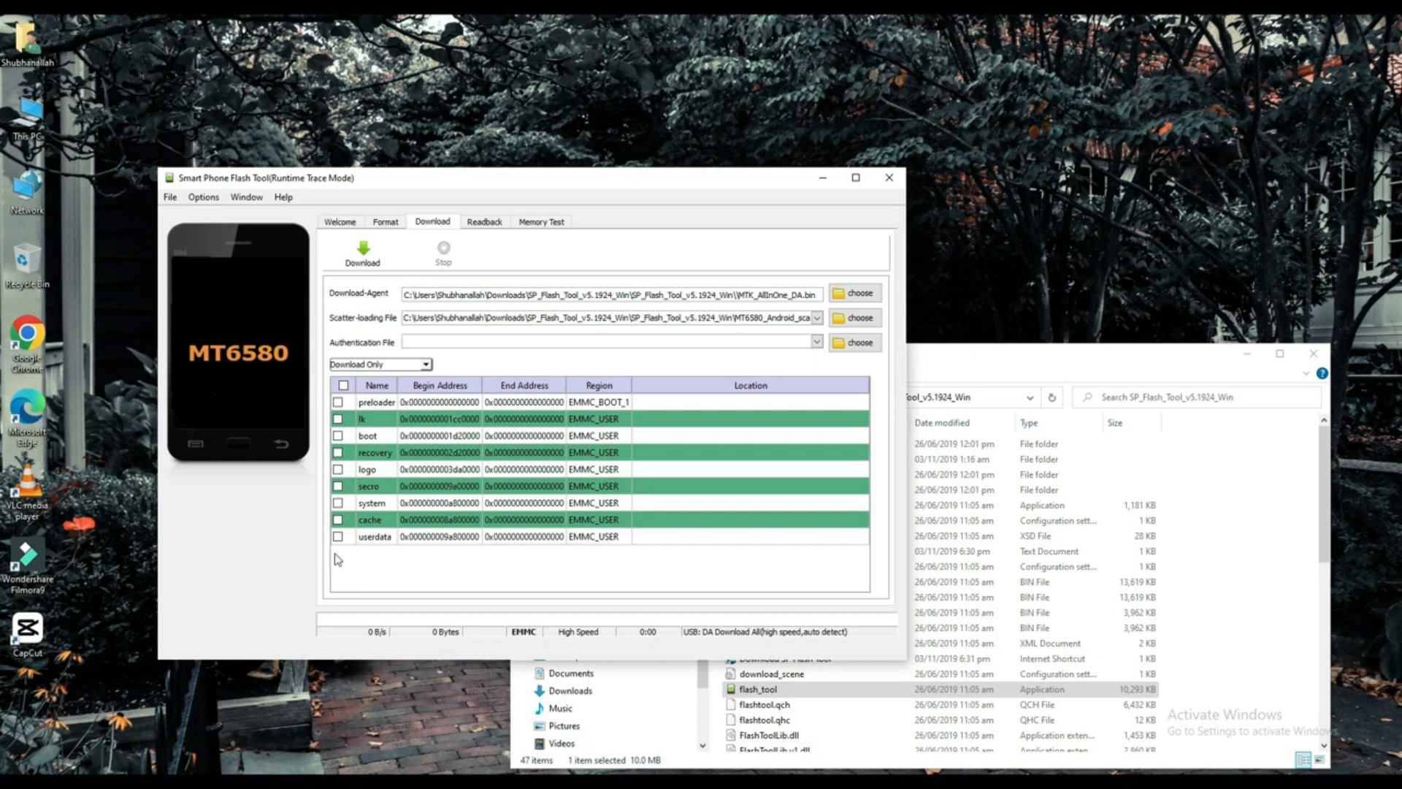
# Tick the userdata partition and start the download to the phone
pyautogui.click(344, 536)
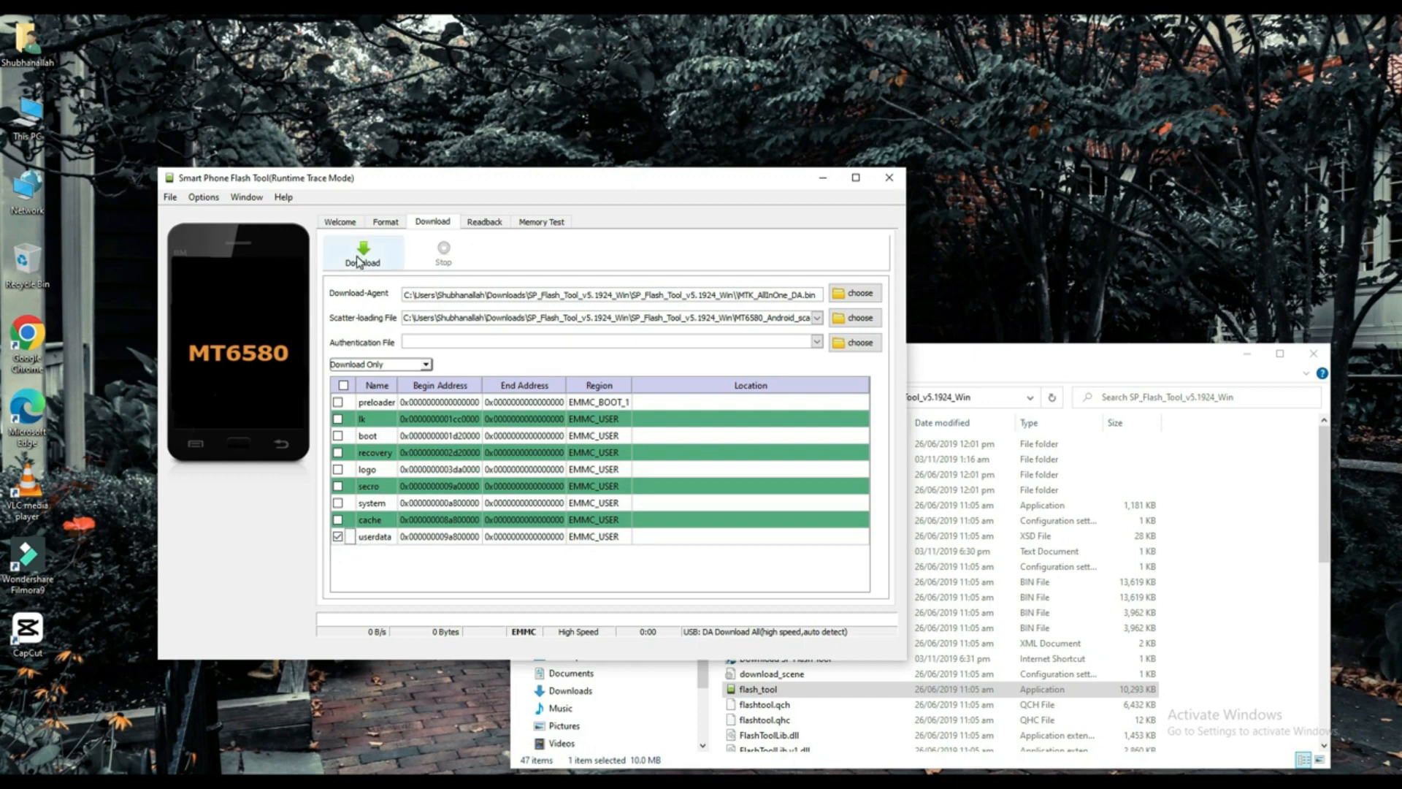
pyautogui.click(362, 252)
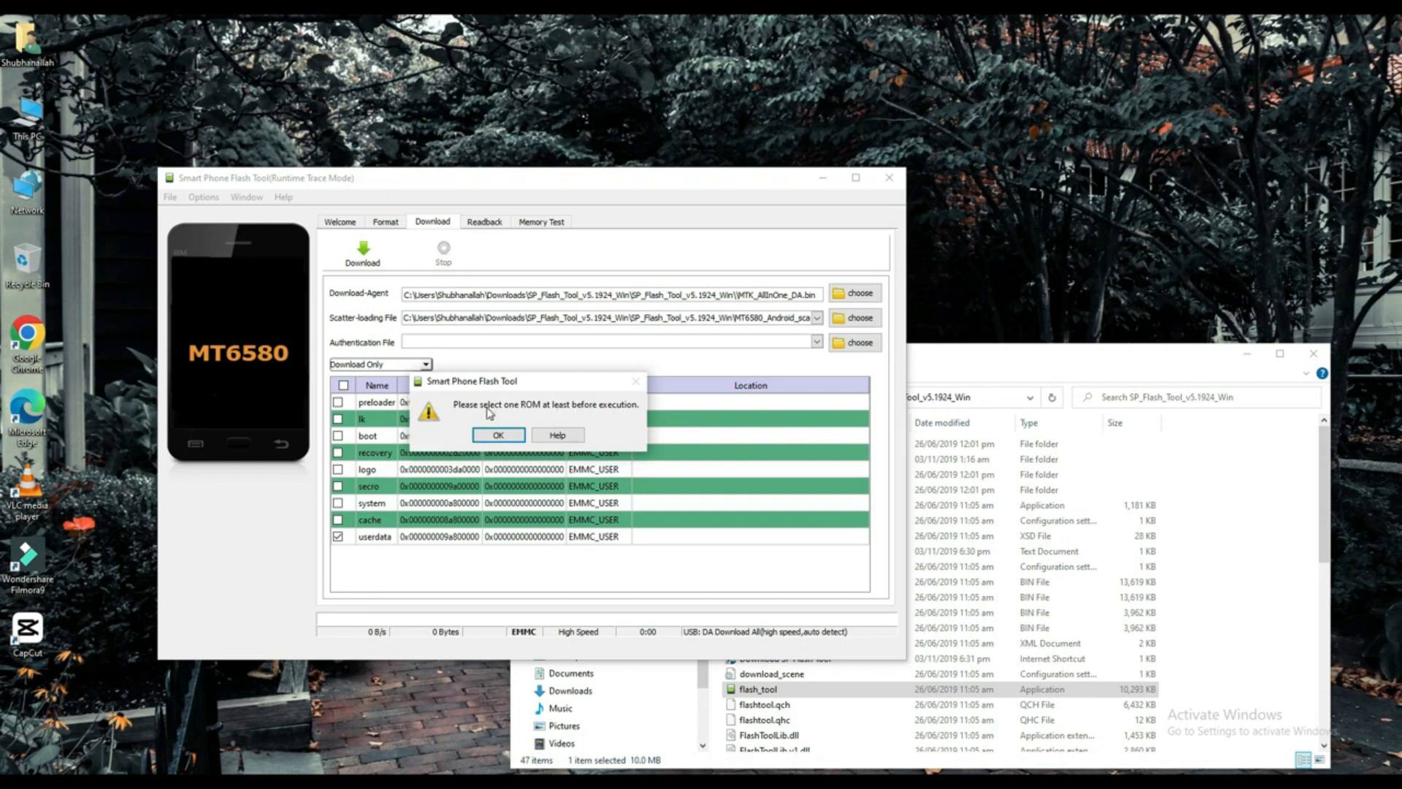
pyautogui.moveTo(493, 404)
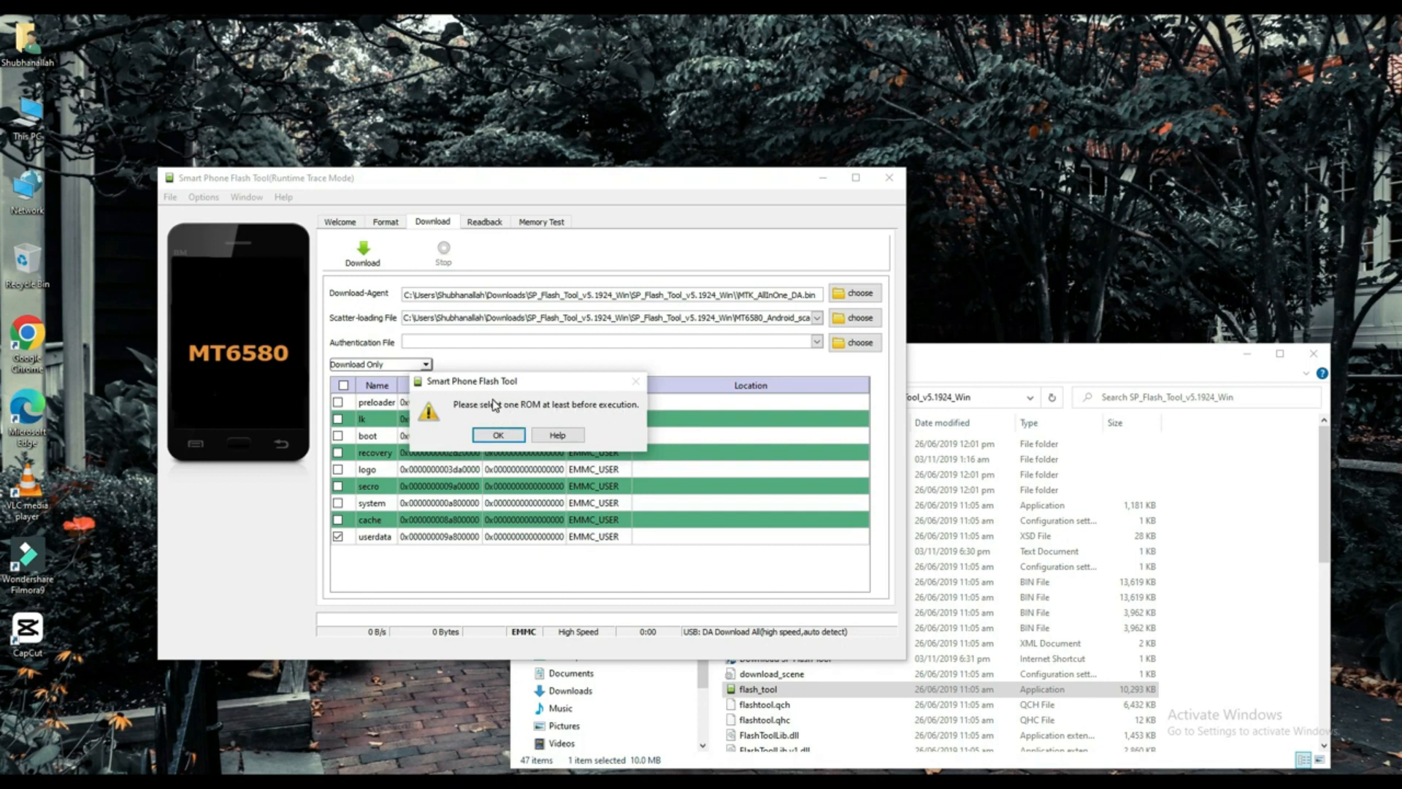
pyautogui.moveTo(547, 409)
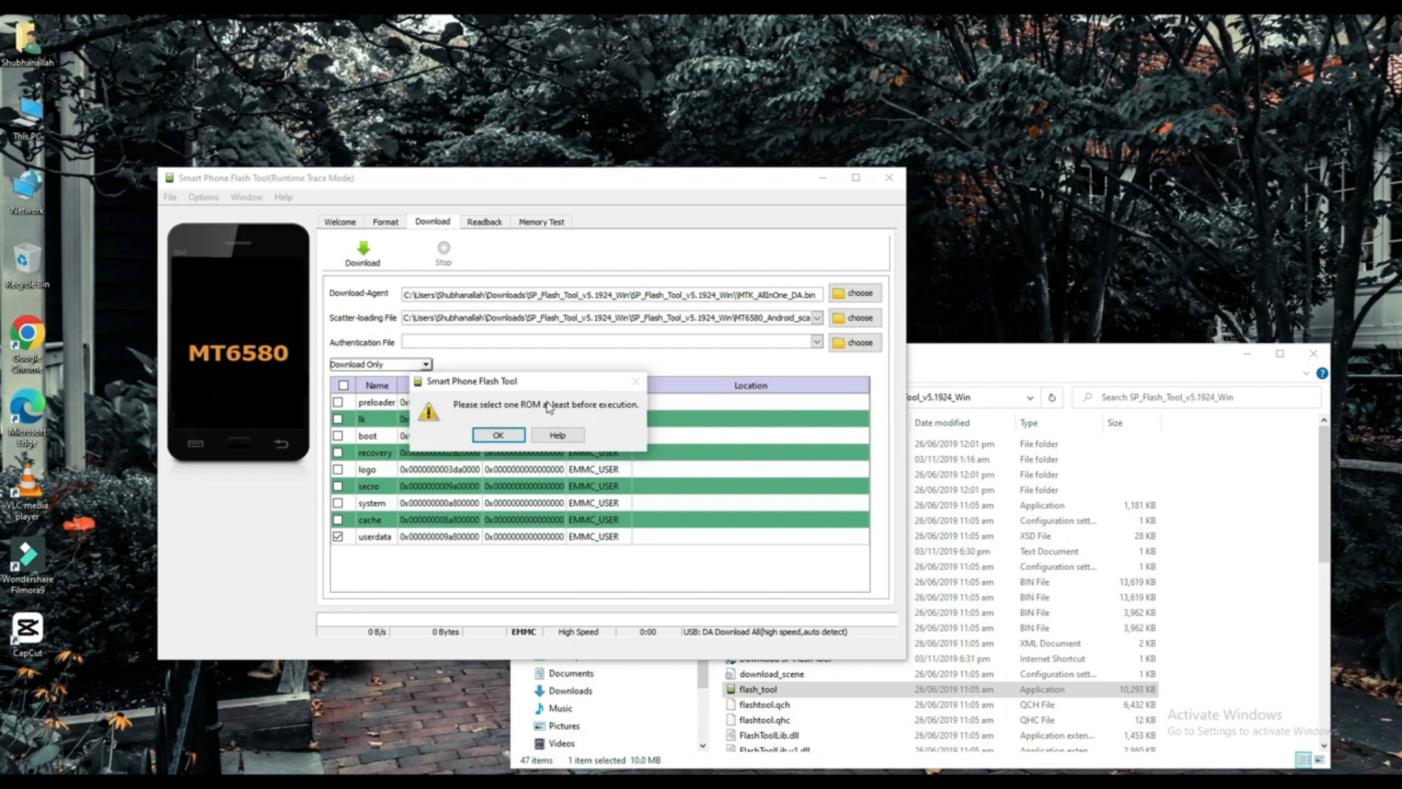
# Dismiss the 'select one ROM at least' warning with OK
pyautogui.click(499, 434)
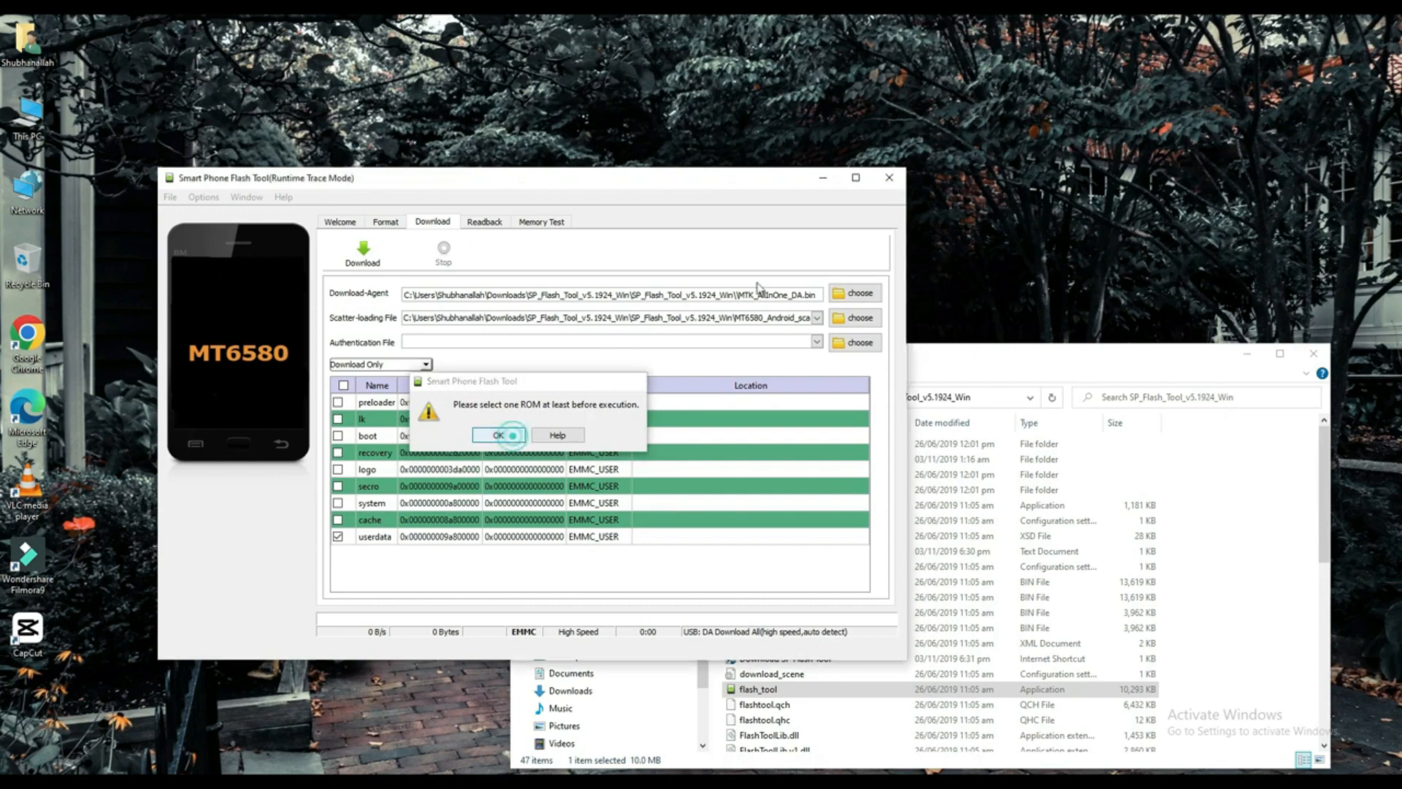